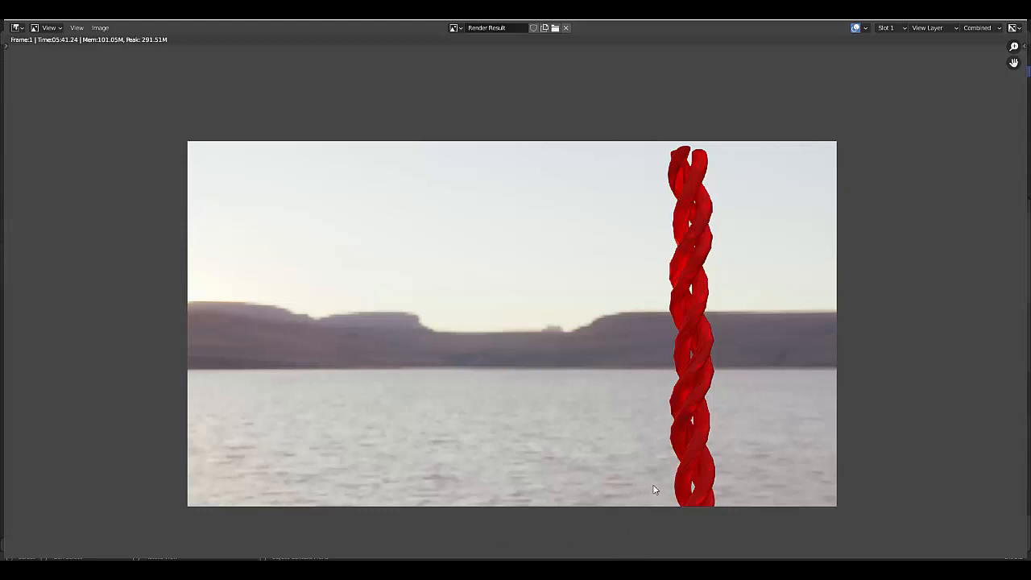
mouse_move(666, 270)
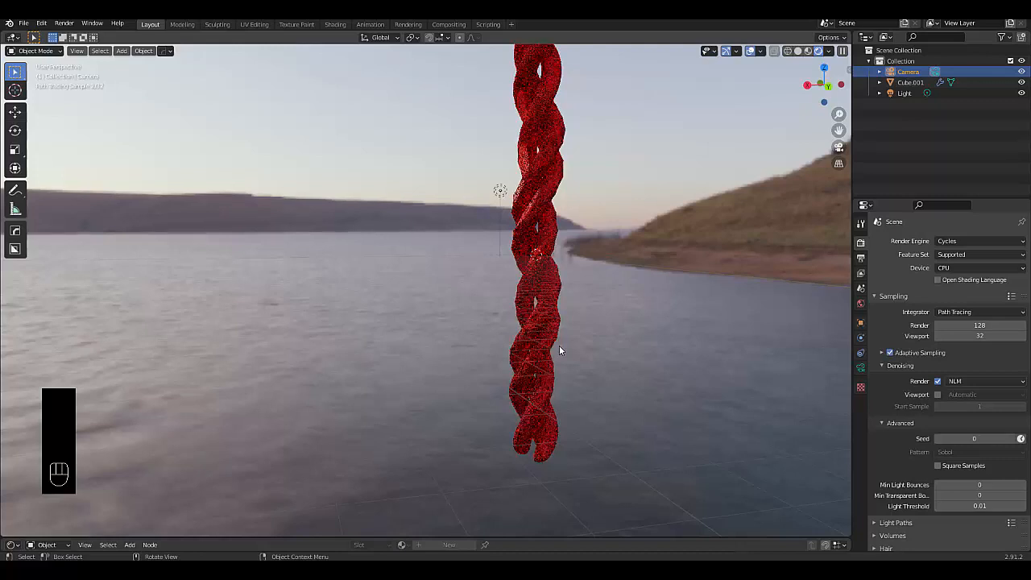
Switch the render engine to Eevee and orbit around the red licorice stick.
left_click(979, 241)
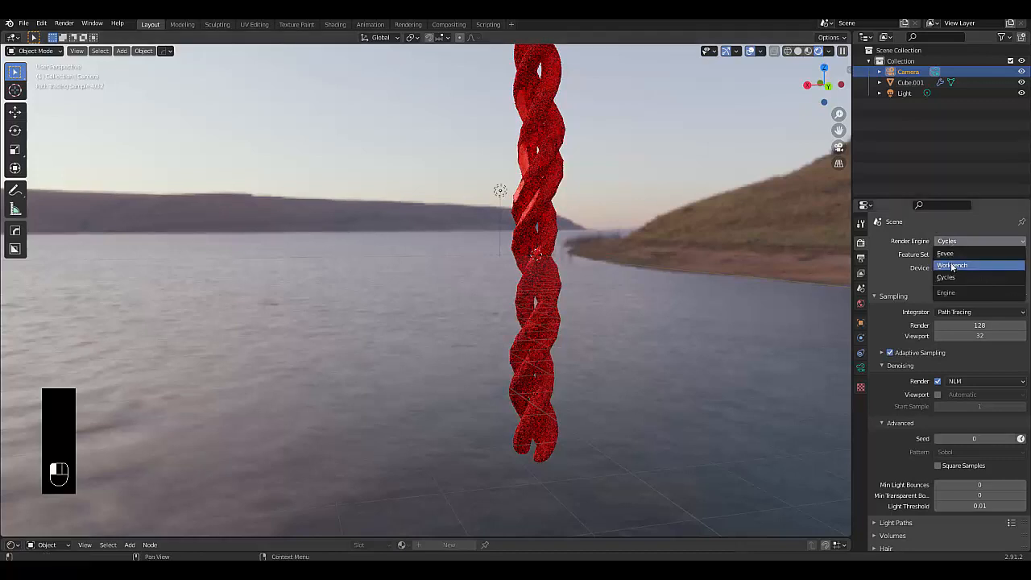
left_click(944, 253)
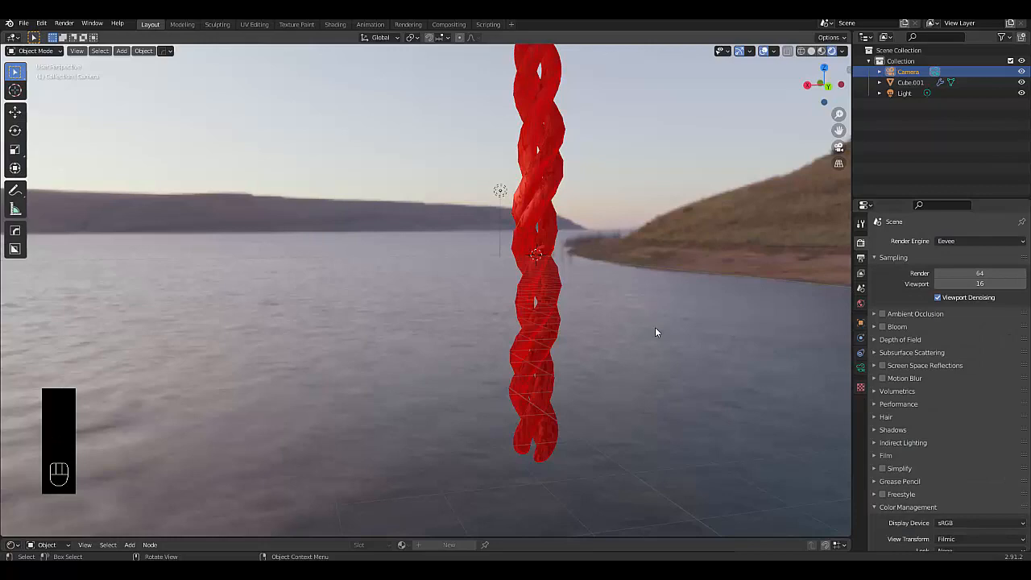
left_click_drag(645, 322, 499, 314)
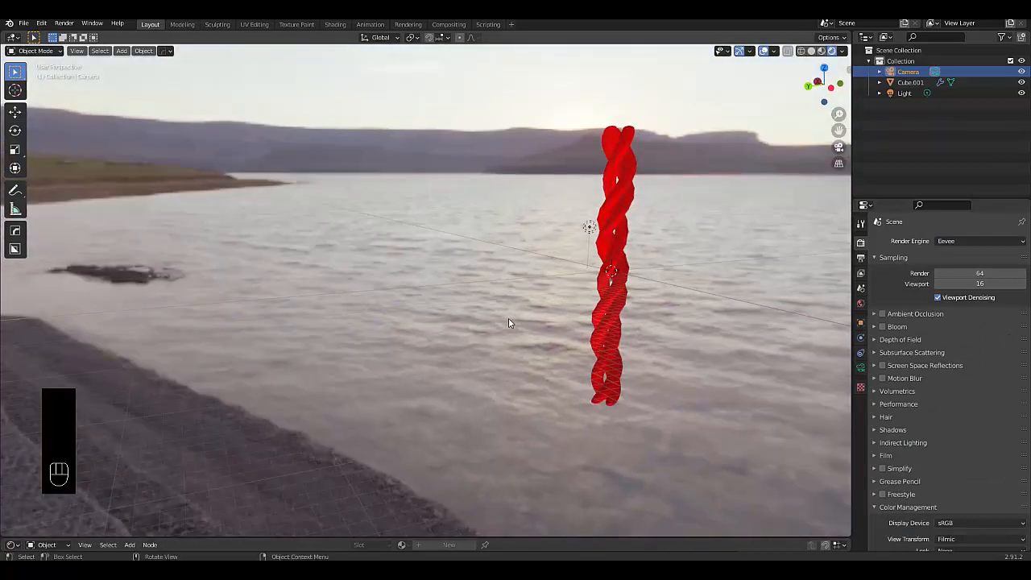
left_click_drag(524, 323, 540, 298)
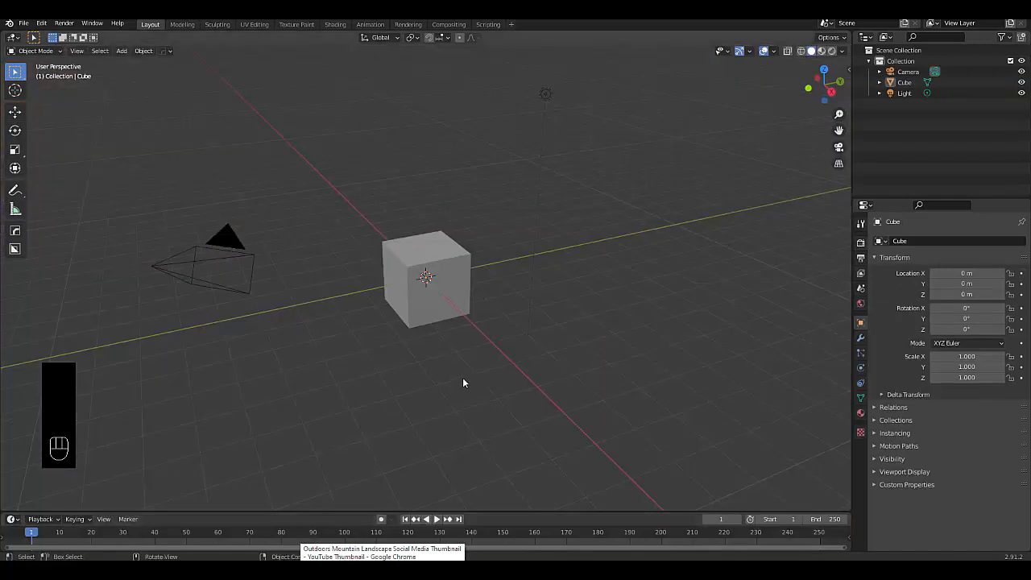
mouse_move(469, 395)
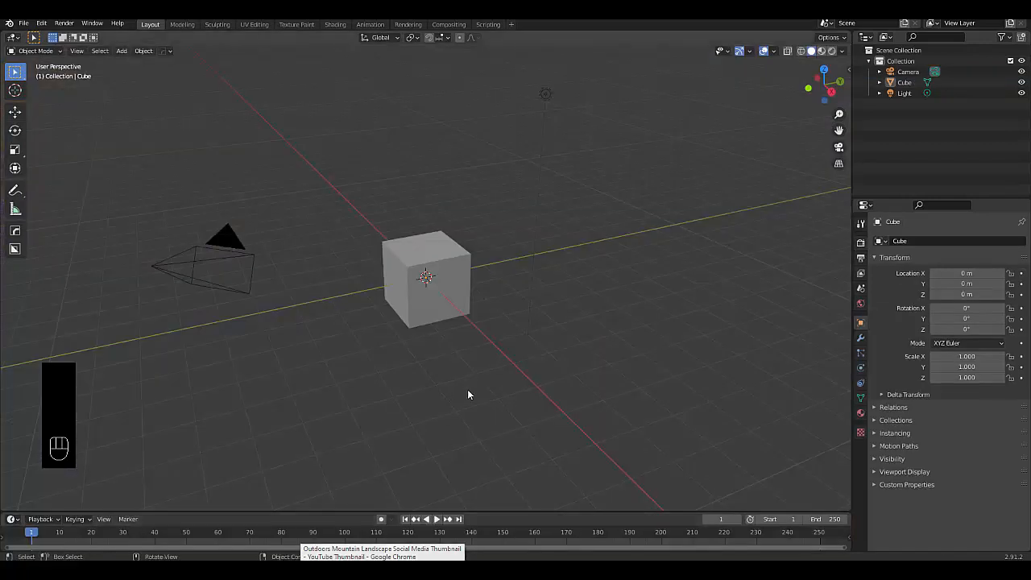
Add a level-4 Subdivision Surface modifier to the default cube.
left_click(441, 301)
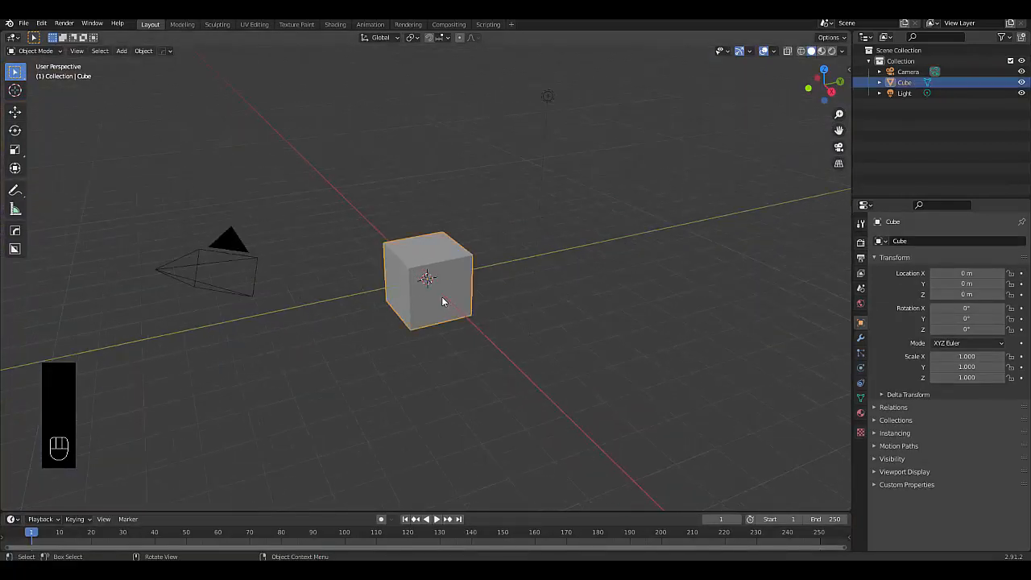
left_click(860, 337)
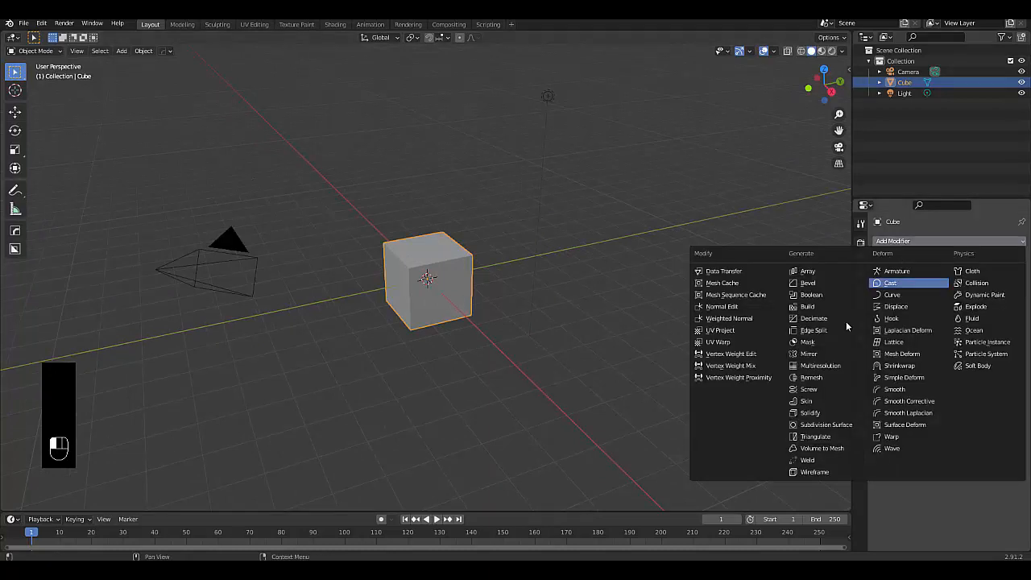
left_click(826, 425)
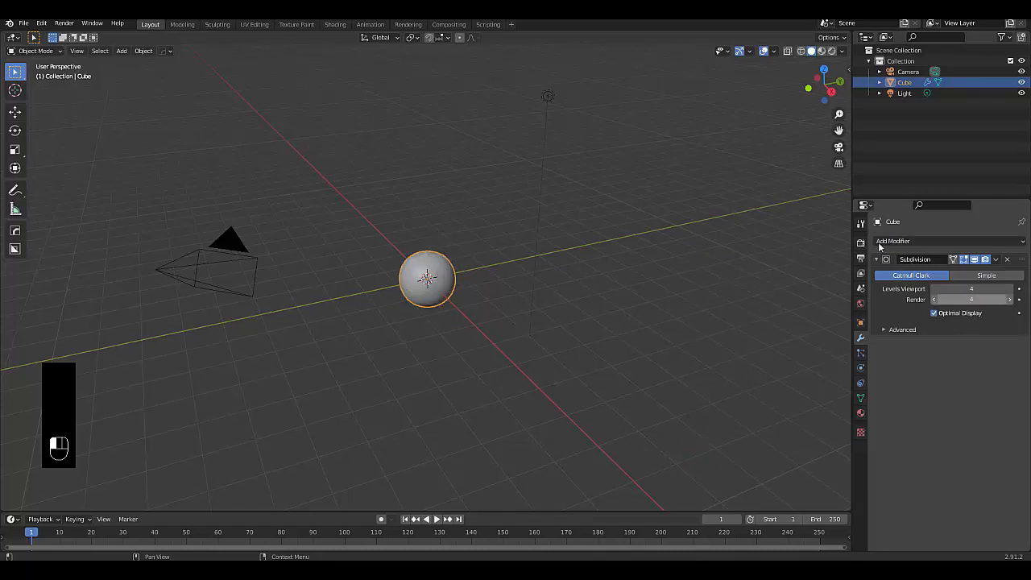
In Edit Mode, scale the shape along Z into a tall stick and add loop cuts.
key("Tab")
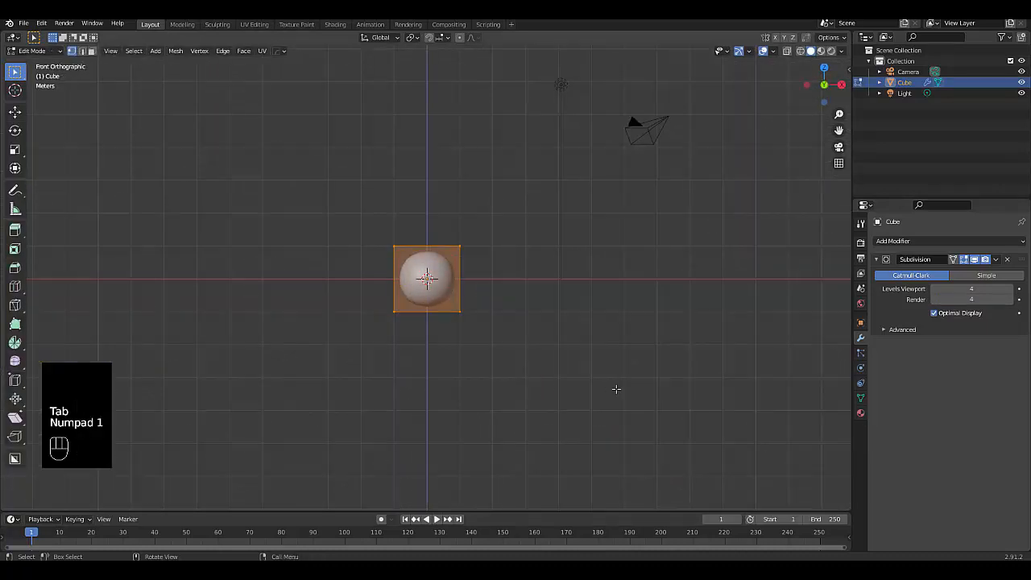
key("s")
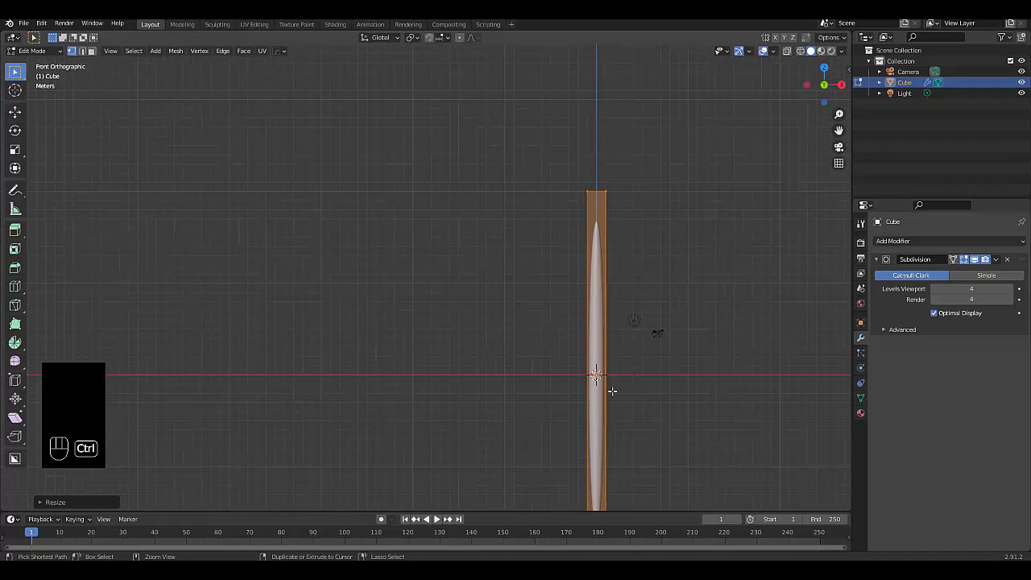
key("ctrl+r")
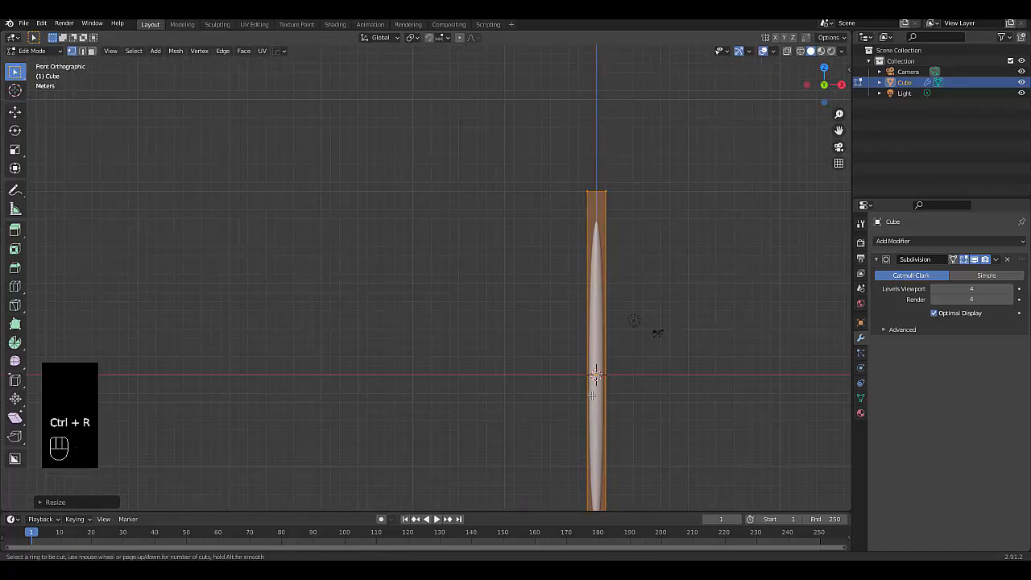
left_click(597, 374)
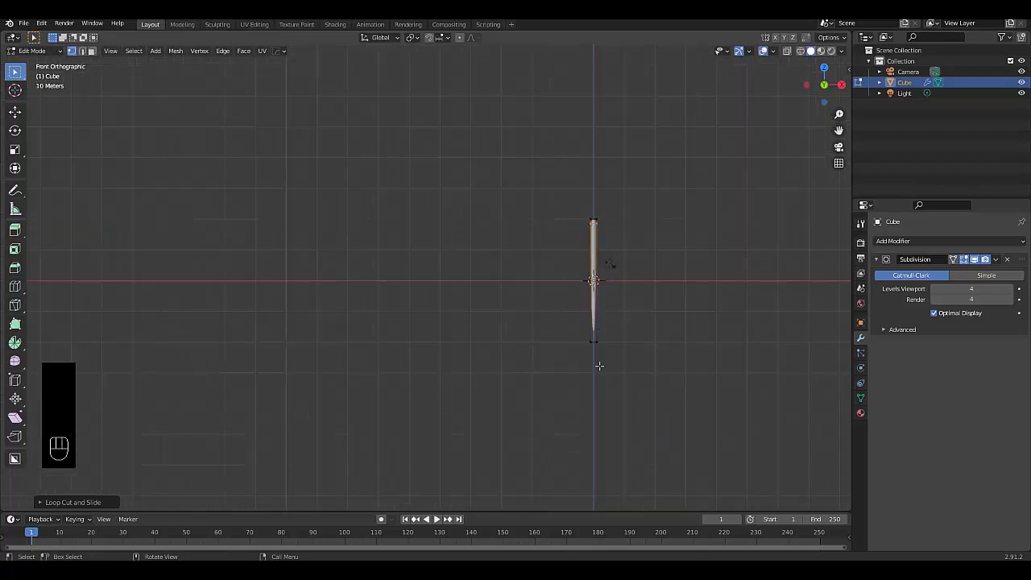
key("ctrl+r")
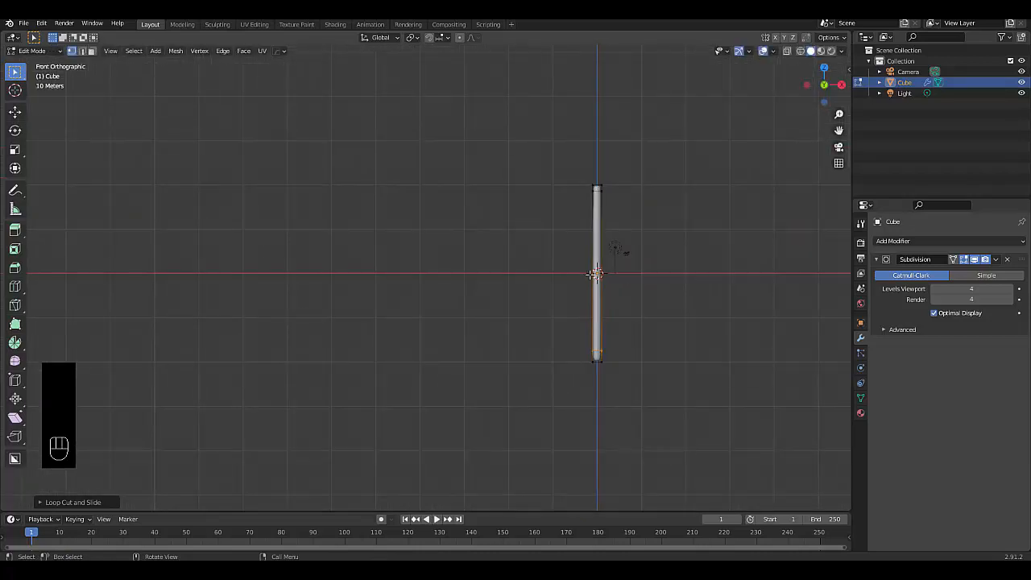
key("Tab")
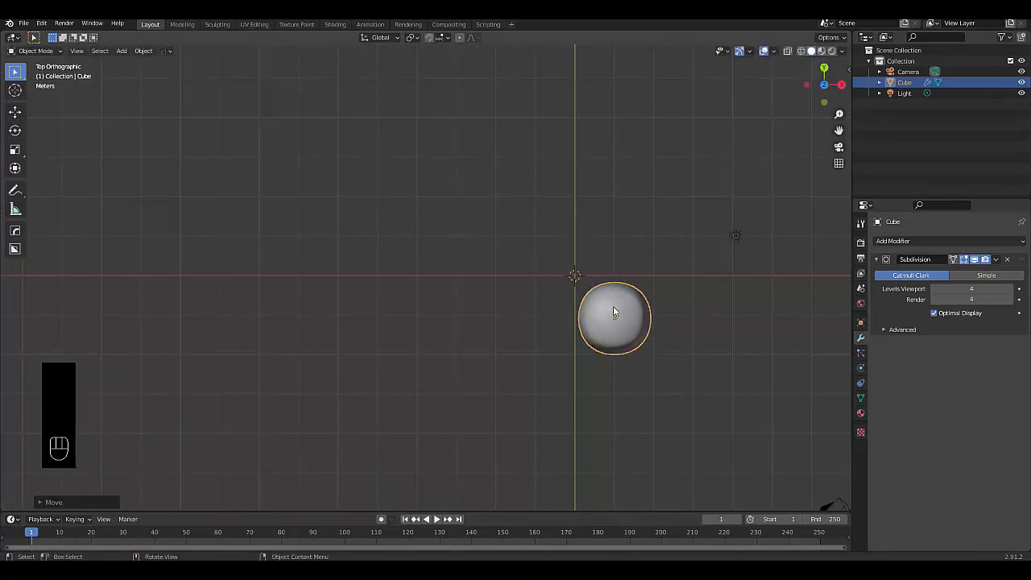
Duplicate the stick twice side by side and join all three into one object.
key("shift+d")
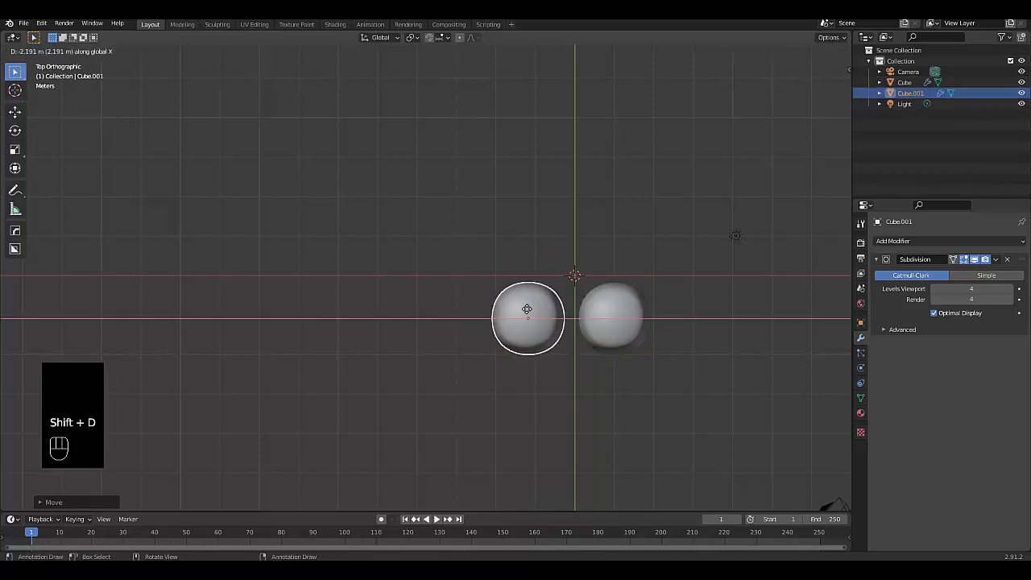
mouse_move(533, 310)
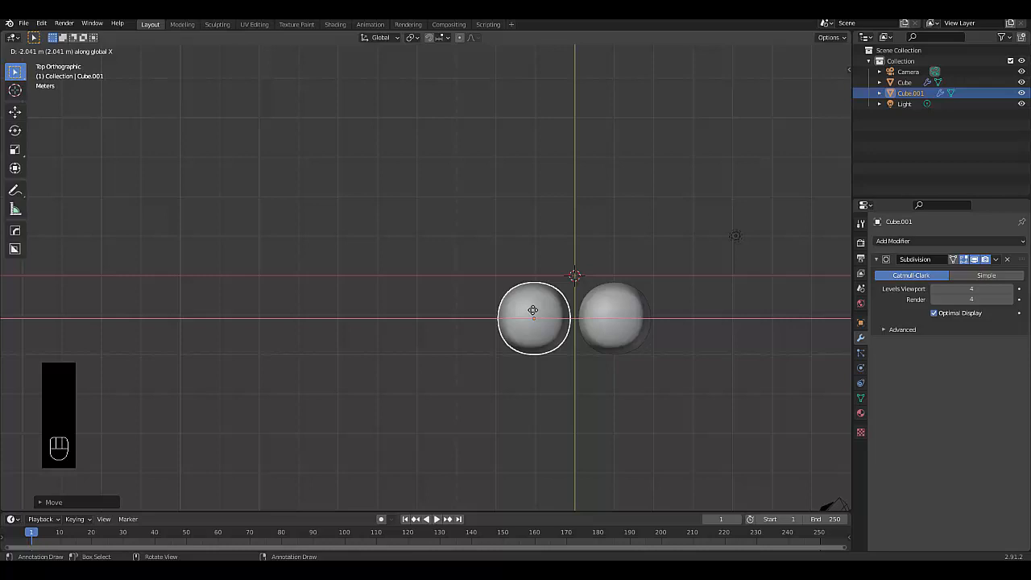
key("shift+d")
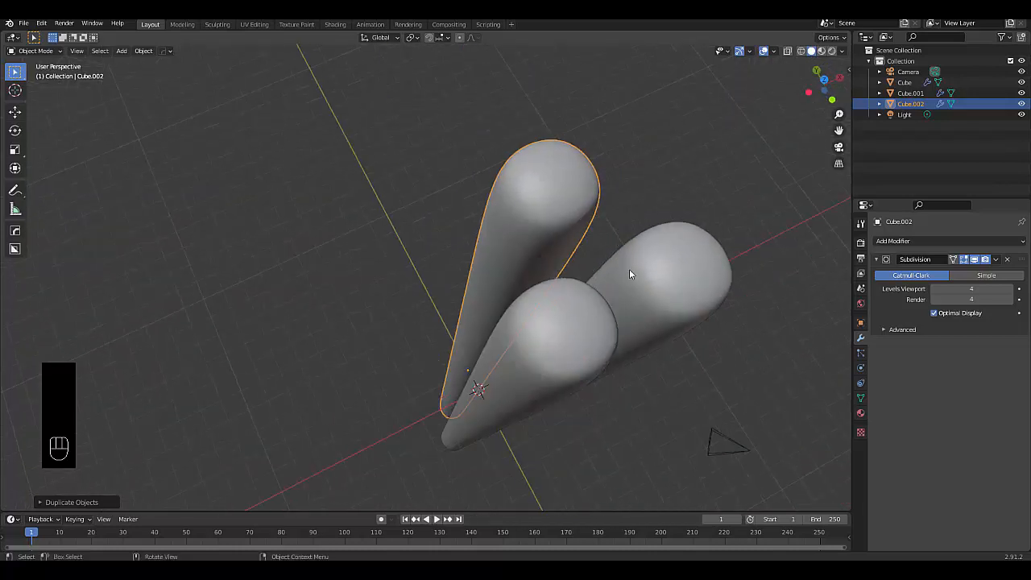
mouse_move(648, 281)
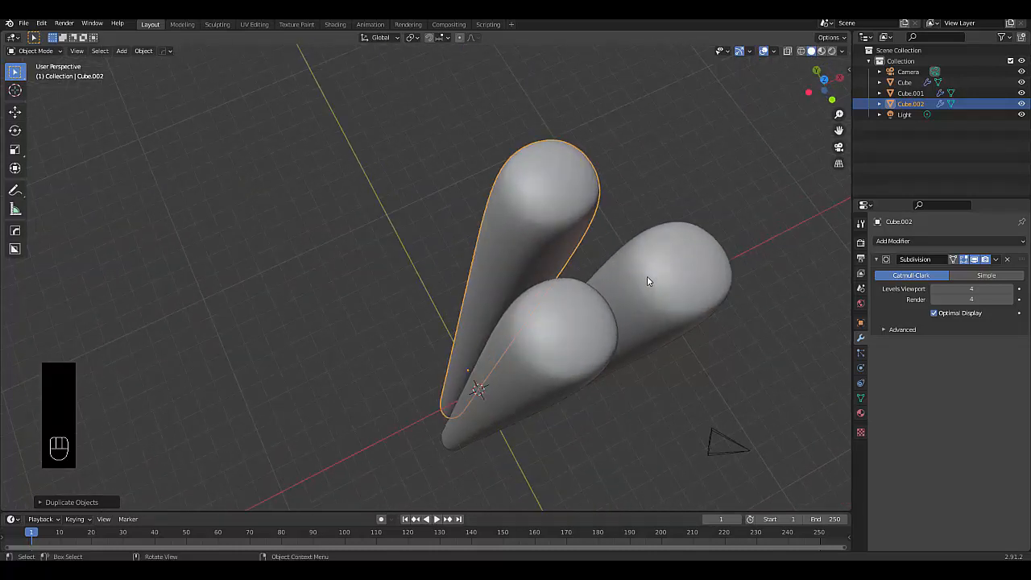
left_click(685, 265)
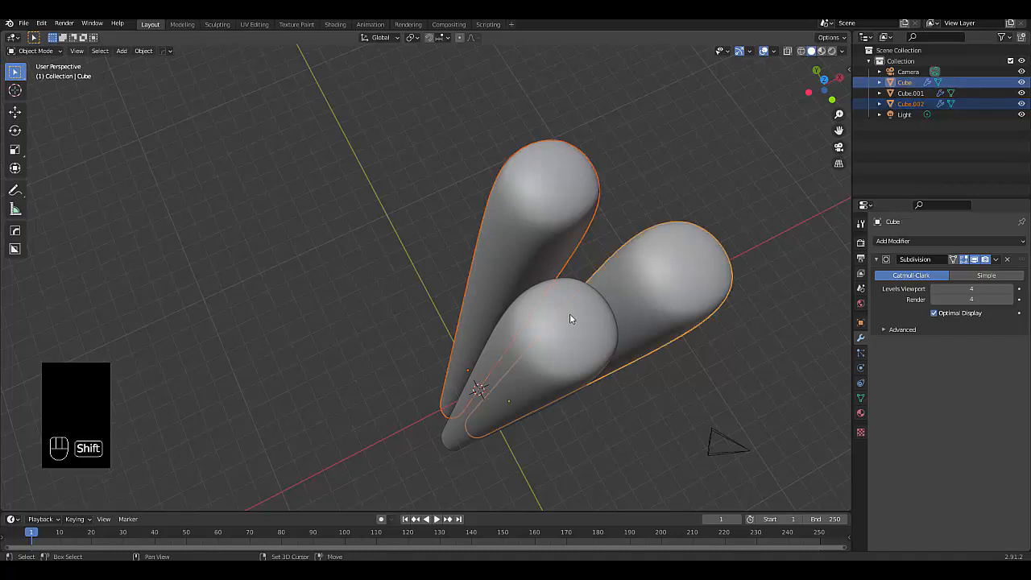
key("ctrl+j")
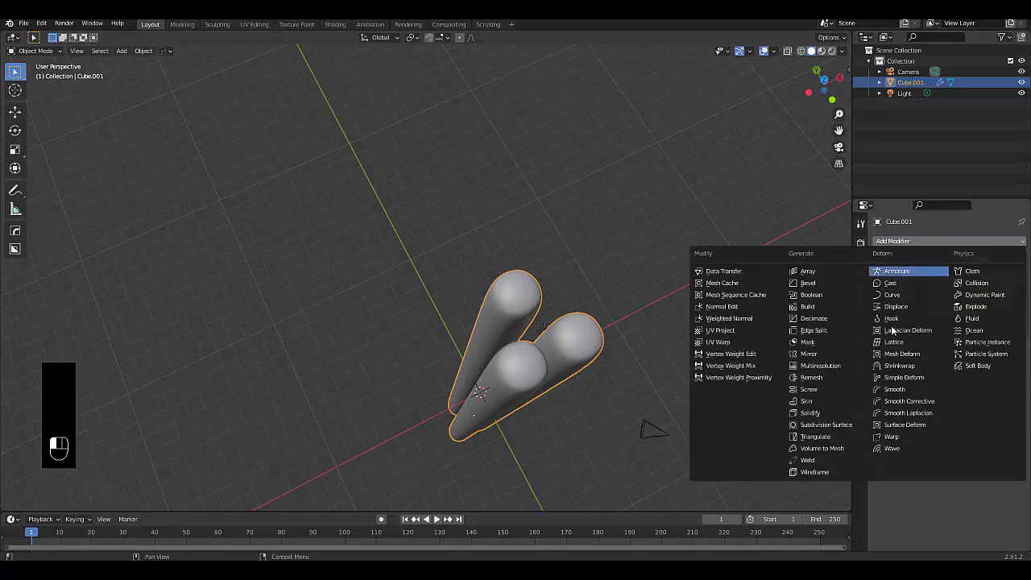
Add a Simple Deform Twist on the Z axis with a 1440° angle.
left_click(809, 390)
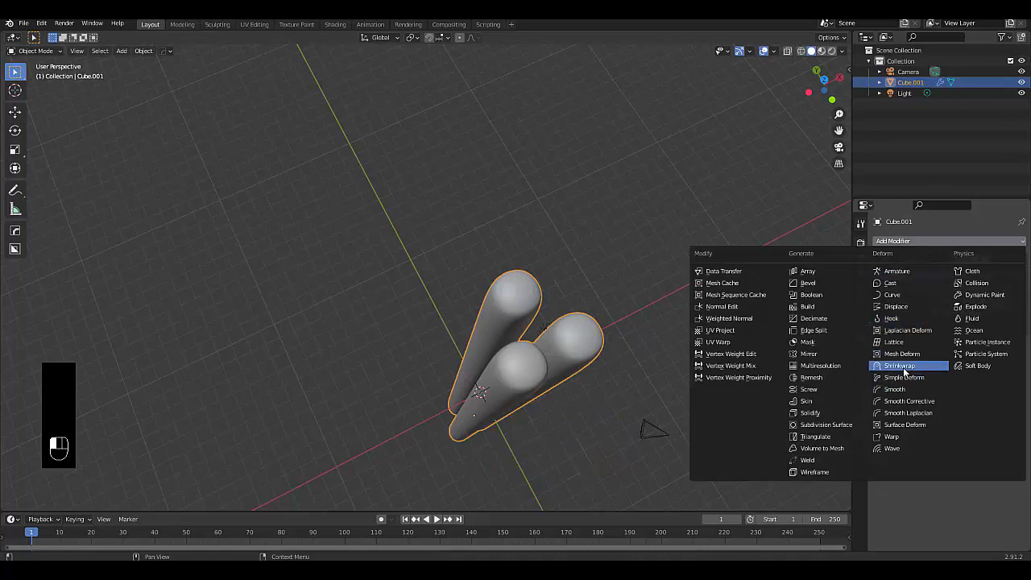
left_click(904, 377)
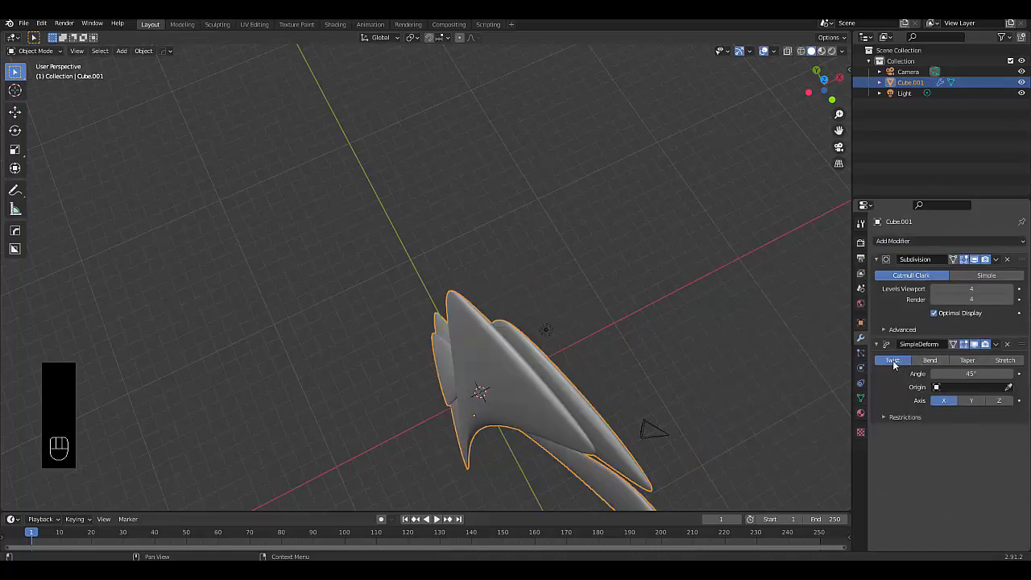
left_click(998, 400)
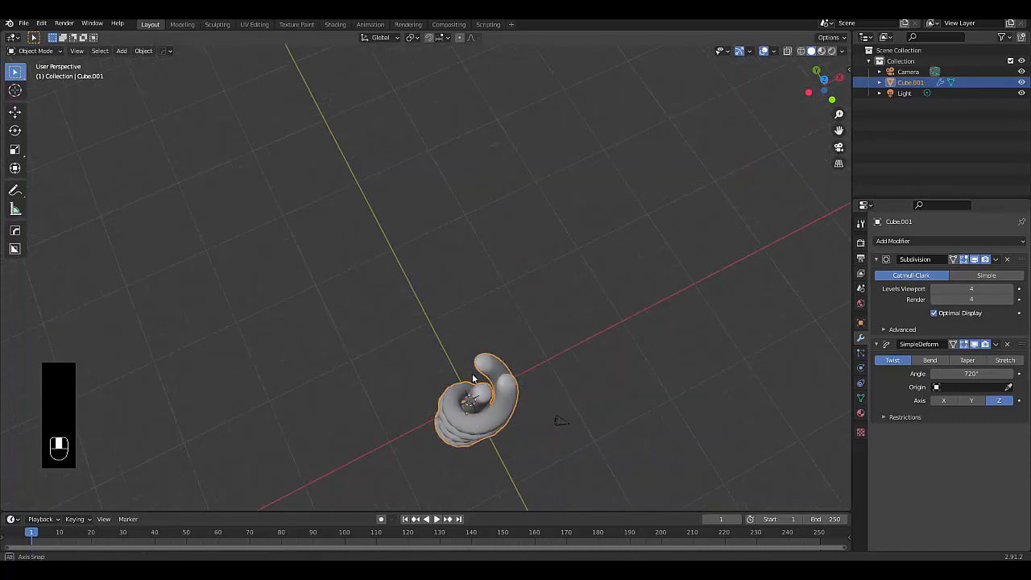
left_click_drag(475, 402, 476, 314)
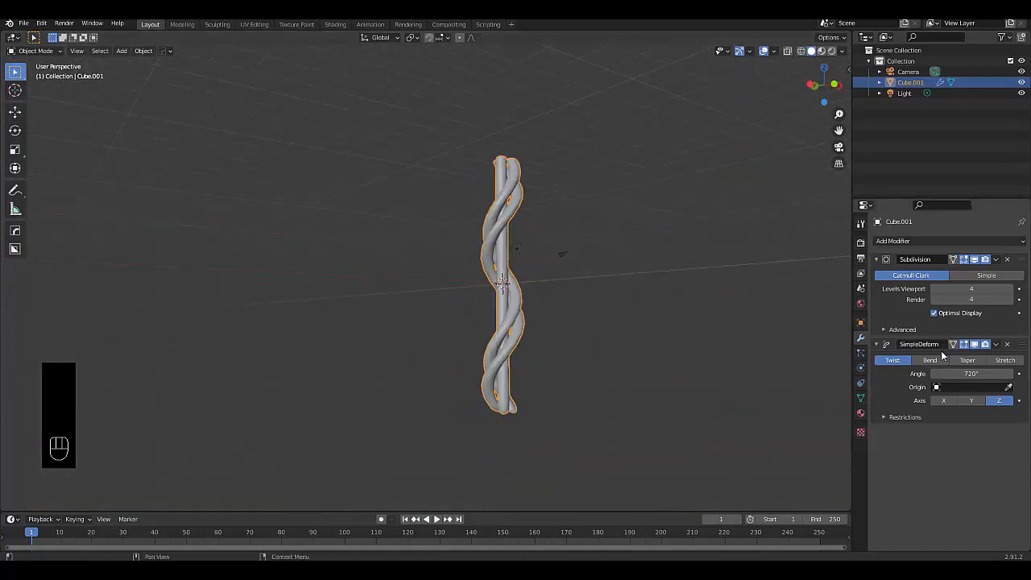
left_click(971, 373)
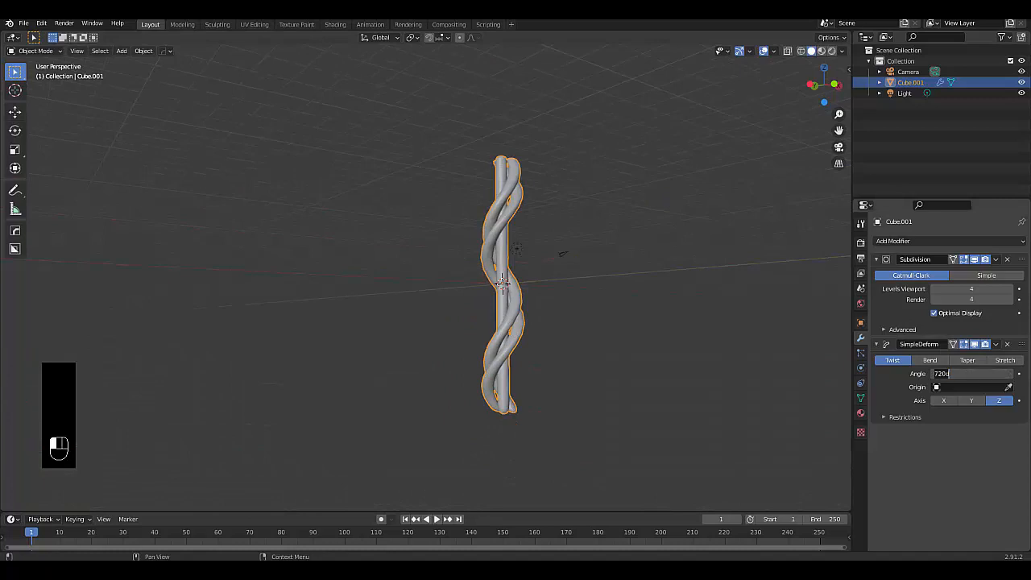
type("1440")
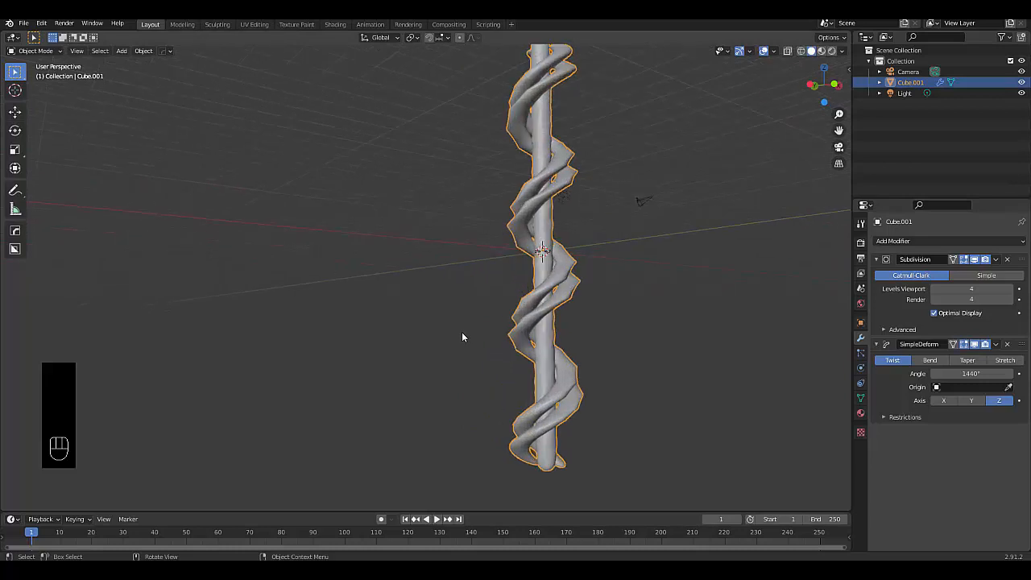
Apply the object's scale, then lower the twist angle to 1200°.
key("ctrl+a")
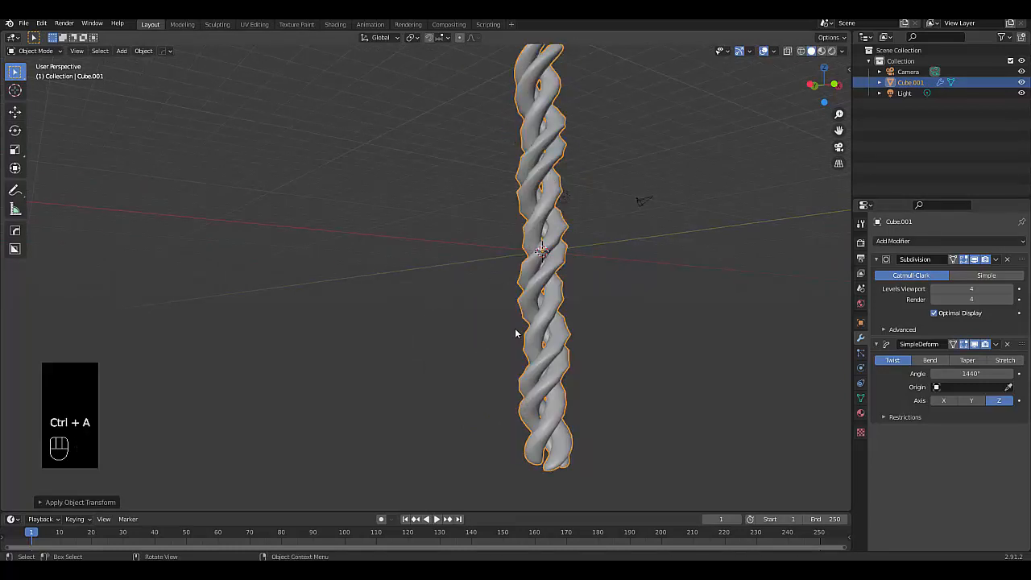
mouse_move(484, 259)
type("900")
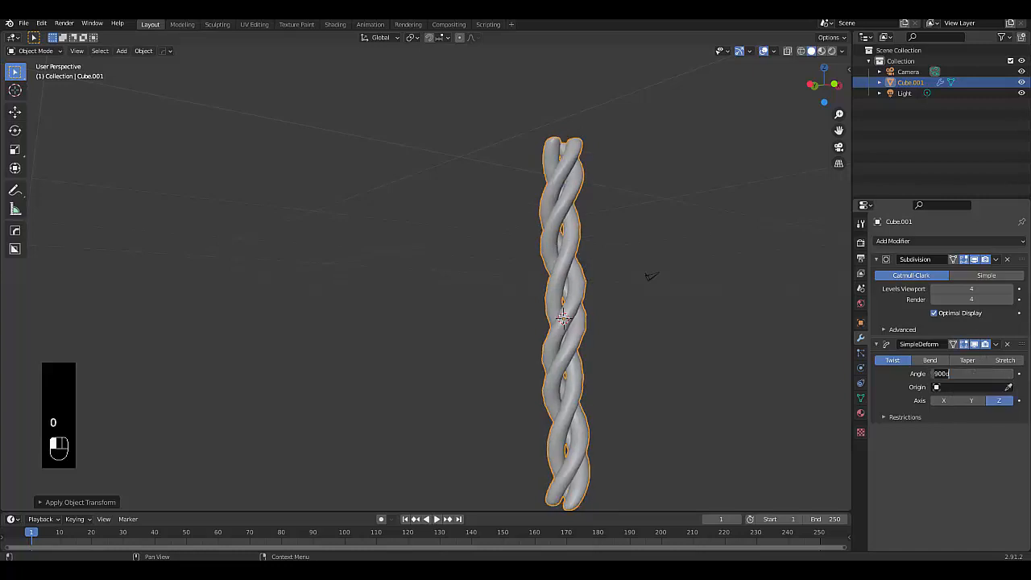
type("1200")
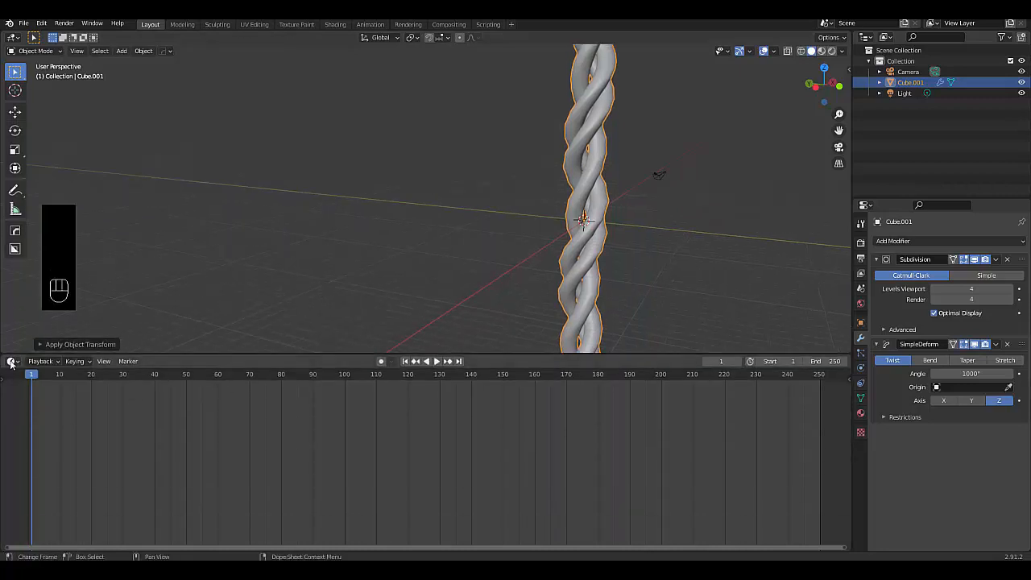
Add a red Glass BSDF node in the Shader Editor wired to the material surface.
left_click(13, 361)
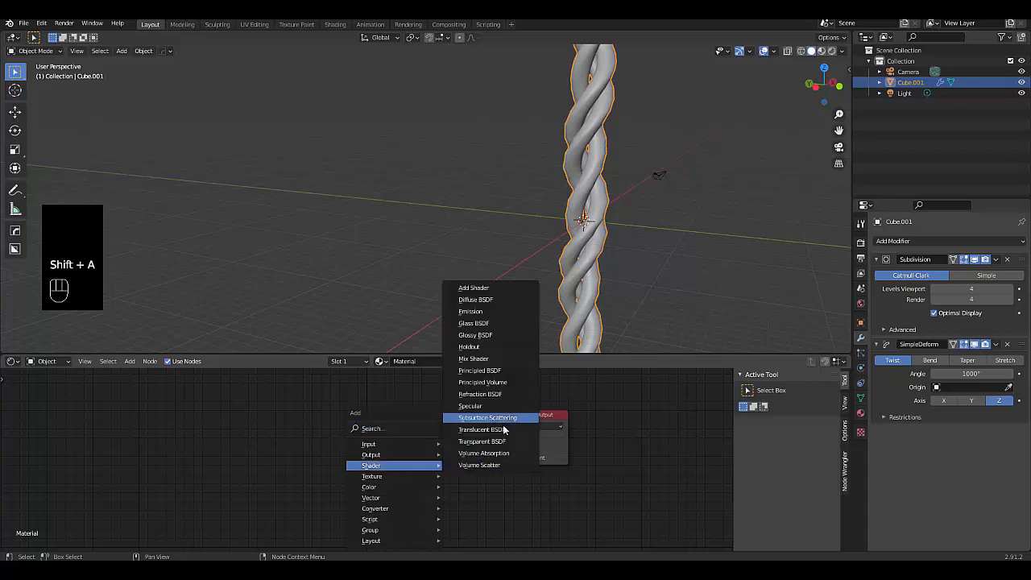
mouse_move(489, 335)
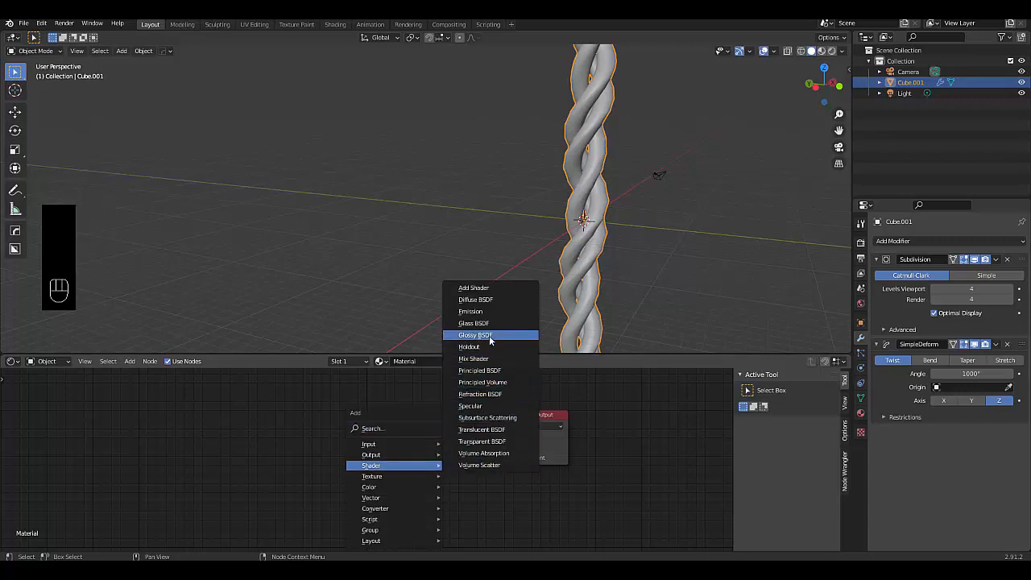
left_click(473, 323)
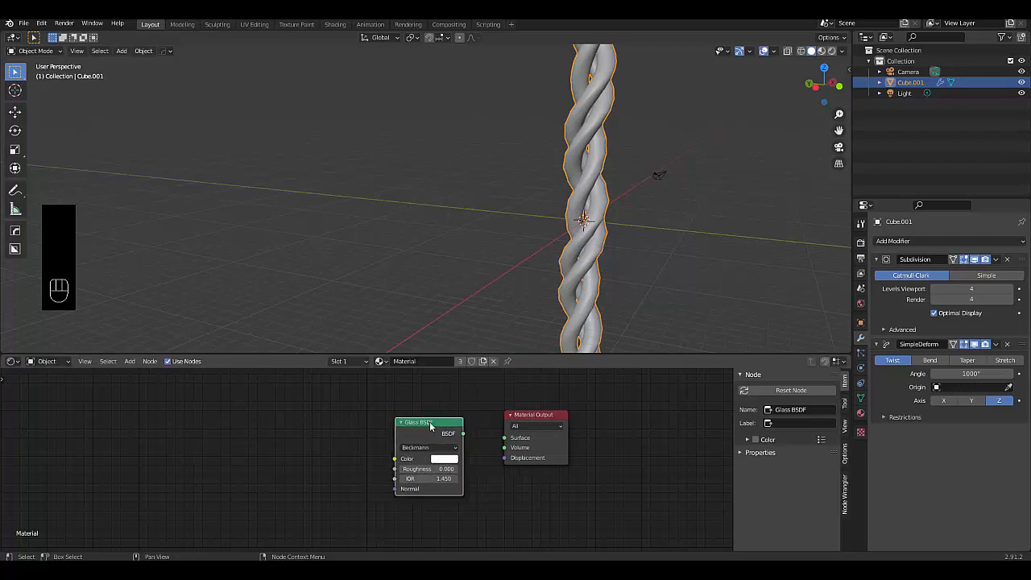
left_click_drag(463, 434, 506, 443)
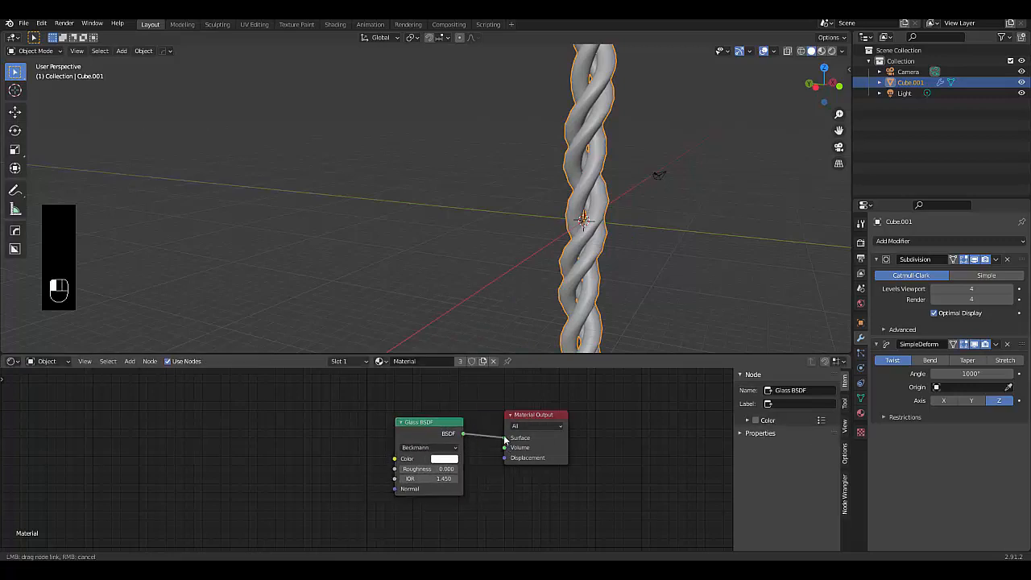
left_click(443, 458)
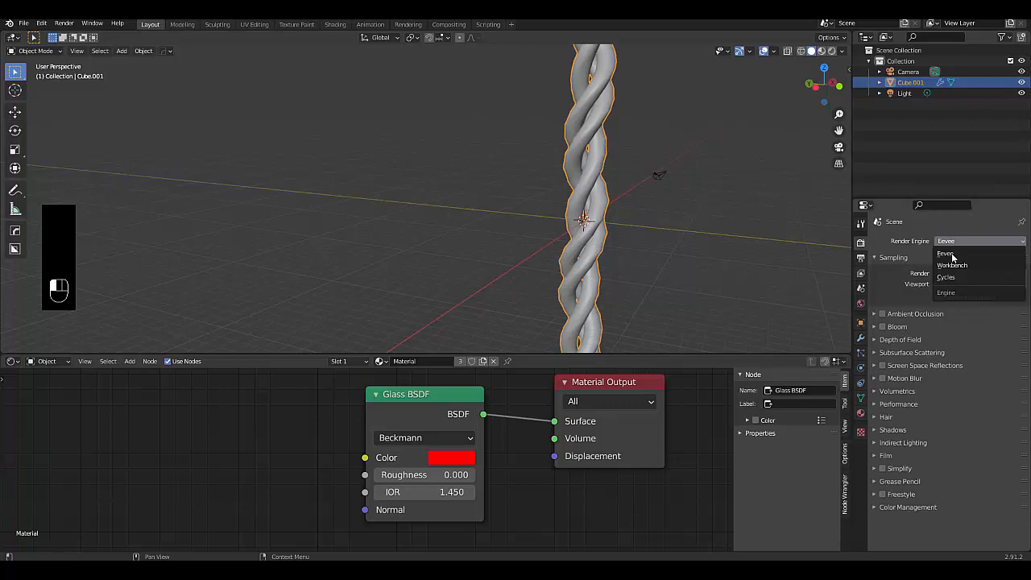
Switch to Cycles and load small_harbor_01_2k.hdr as the world environment texture.
left_click(946, 277)
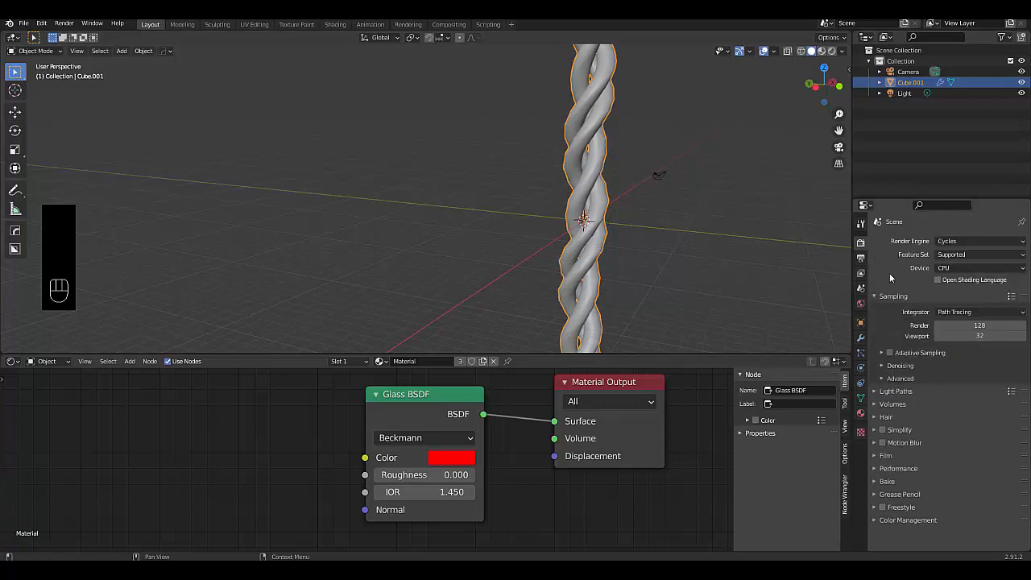
left_click(860, 304)
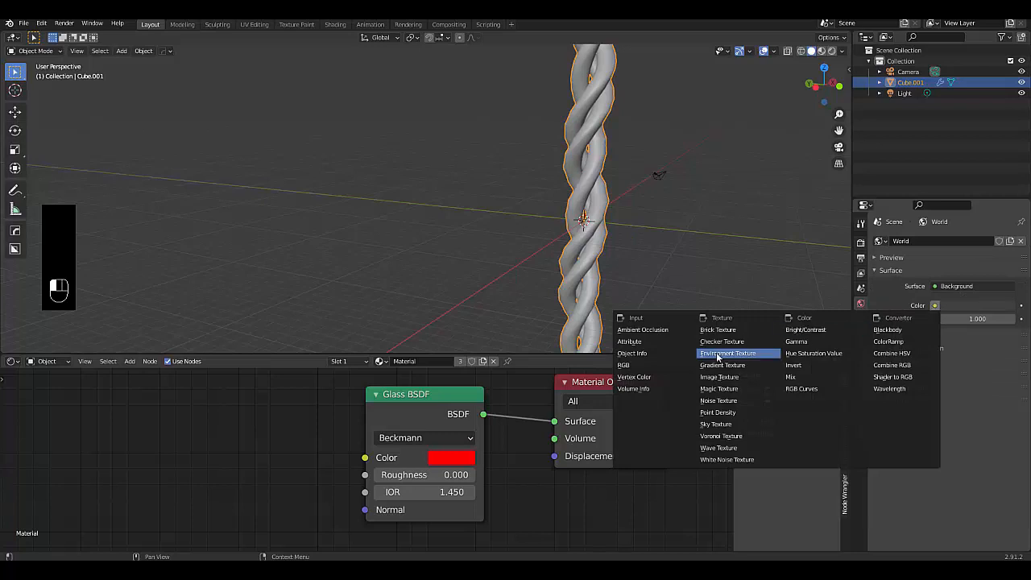
left_click(728, 353)
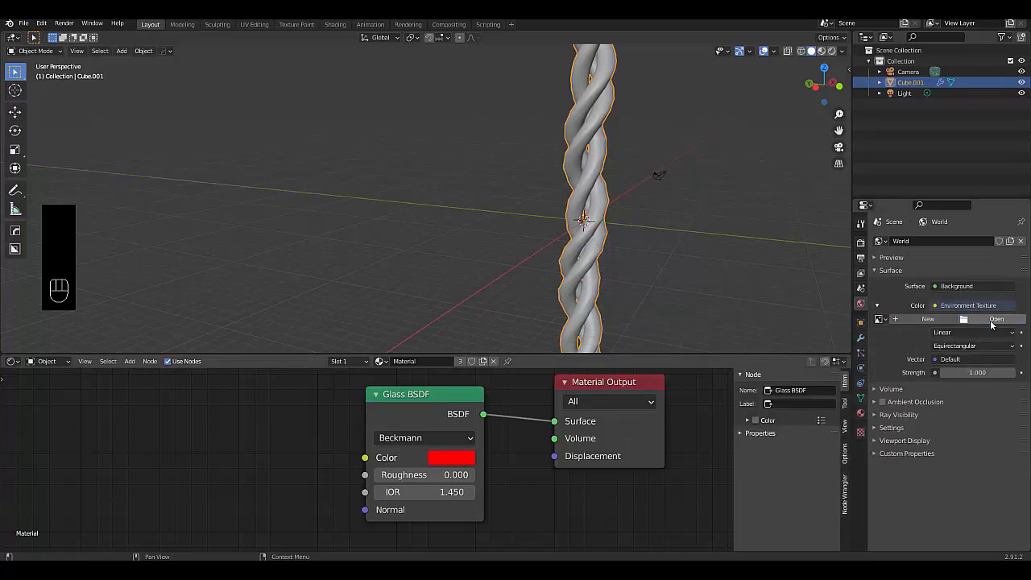
left_click(997, 318)
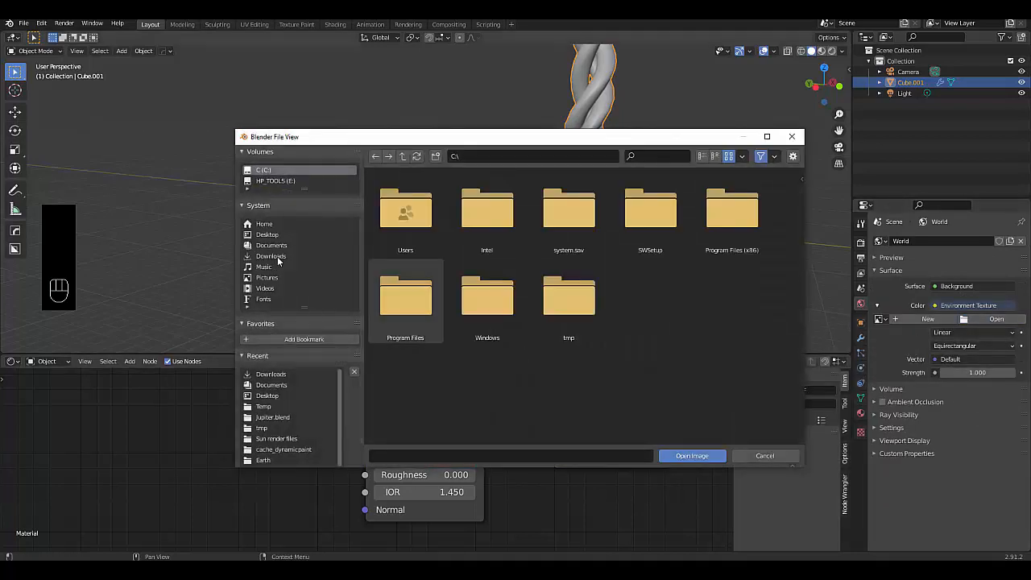
left_click(267, 234)
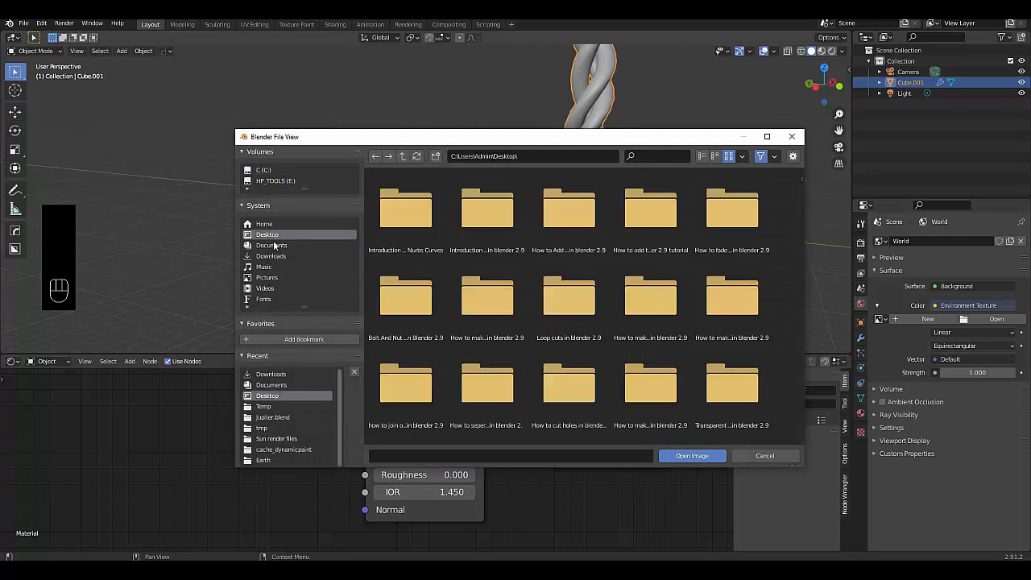
left_click(271, 255)
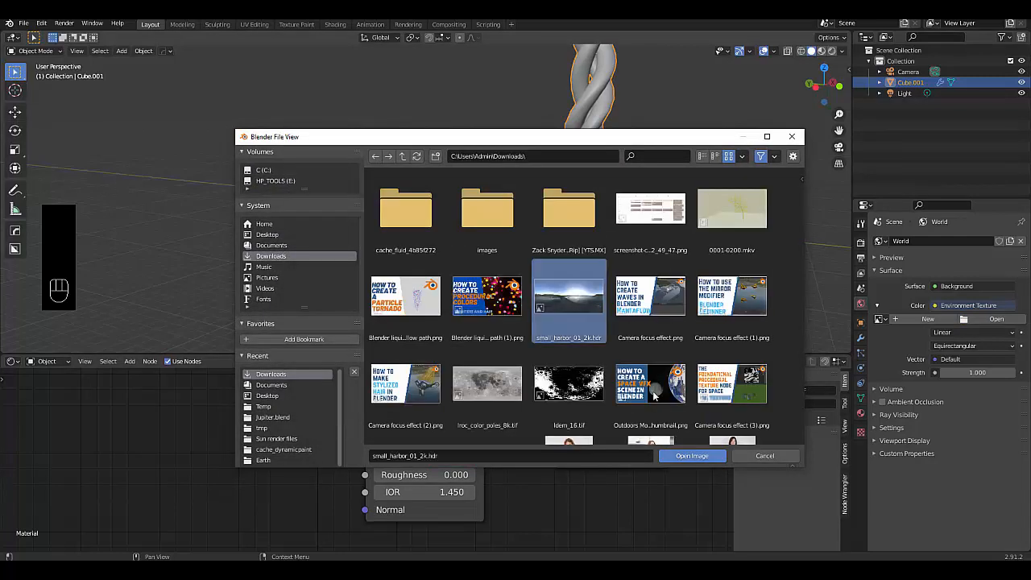
left_click(691, 455)
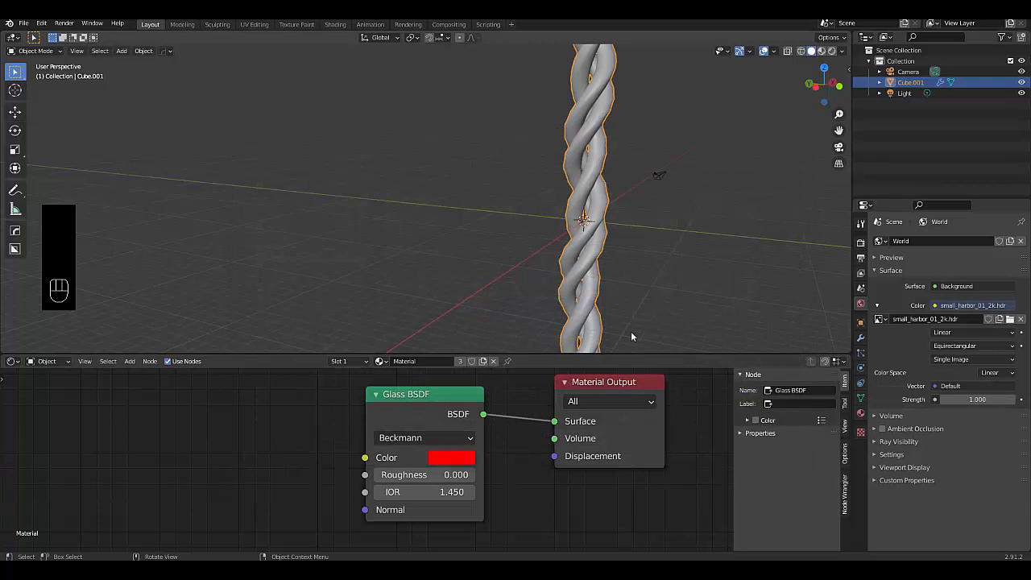
mouse_move(830, 50)
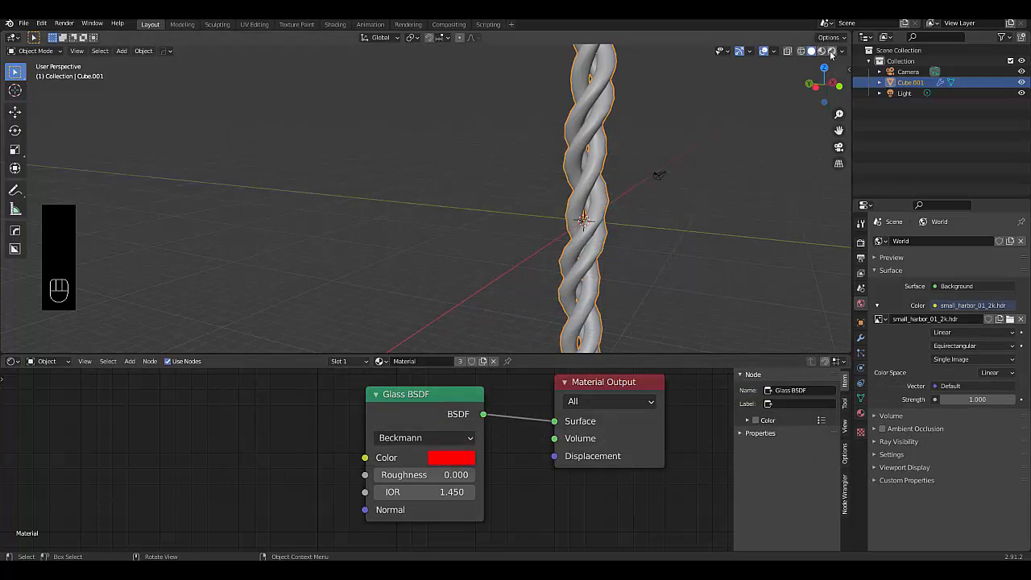
Preview in rendered shading and set the Glass BSDF roughness to 0.4.
left_click(799, 50)
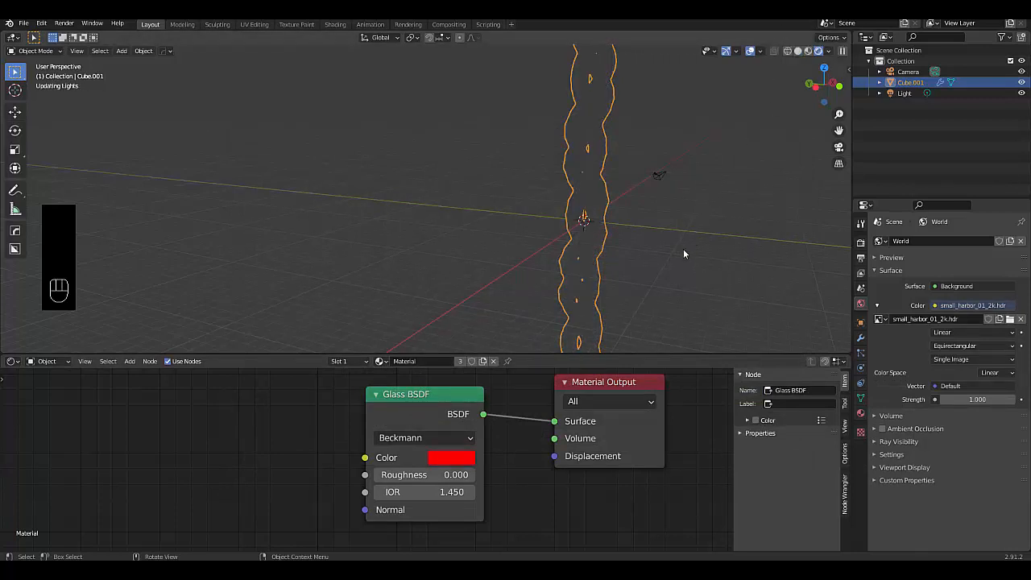
mouse_move(646, 258)
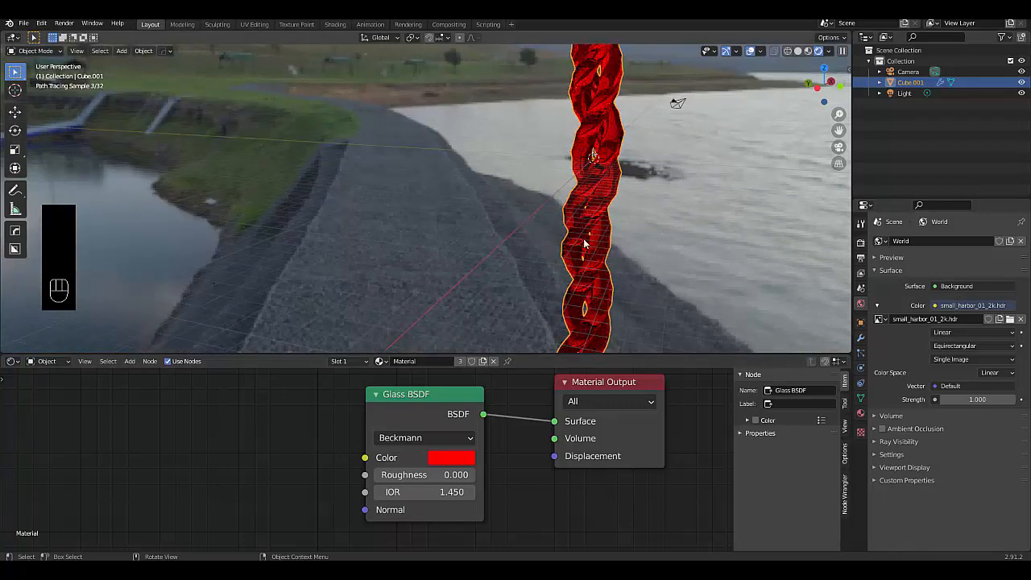
key("ctrl+b")
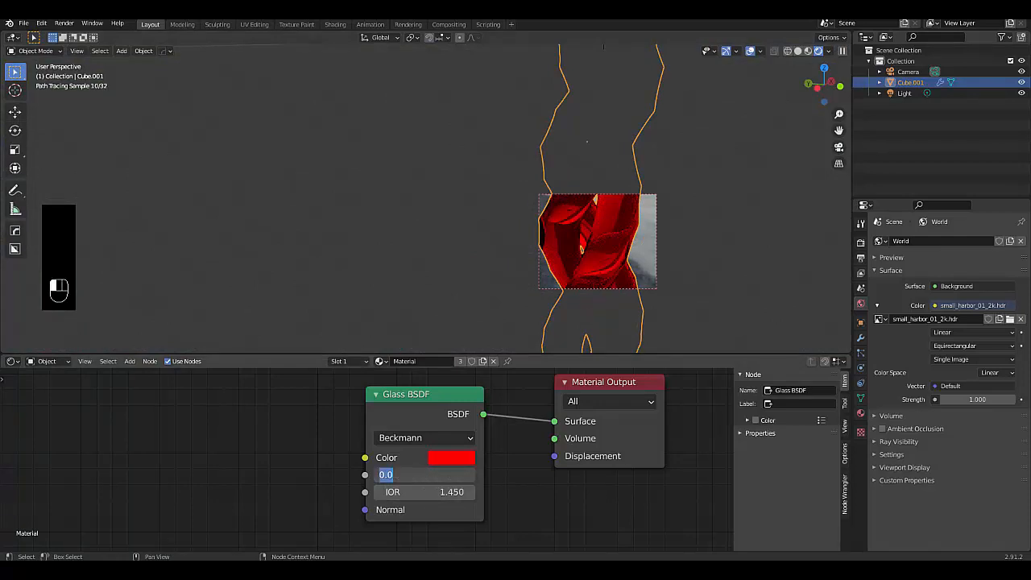
type("0.400")
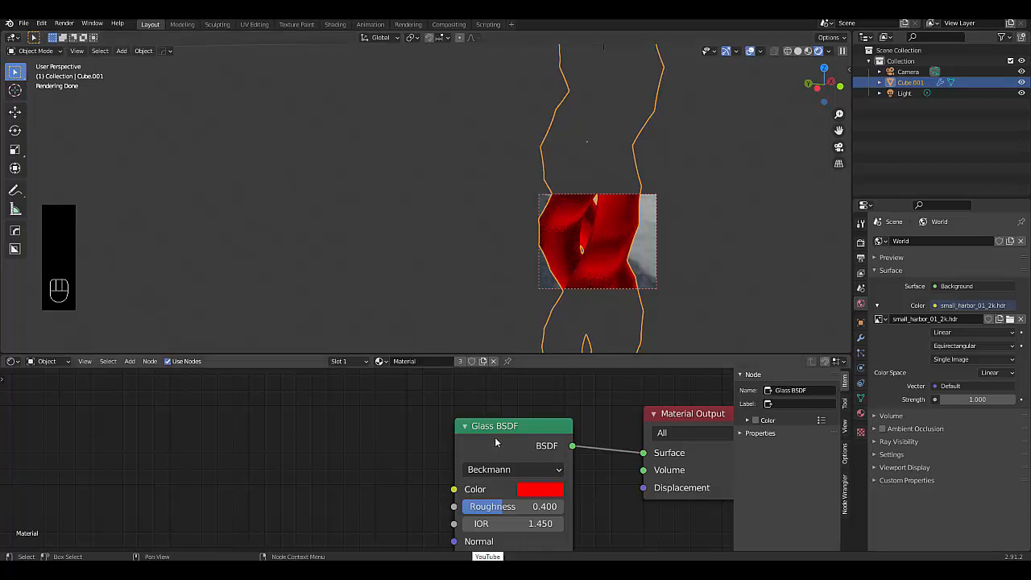
Insert a Mix Shader after the Glass BSDF and add a Toon BSDF as its second shader.
left_click_drag(495, 425, 314, 456)
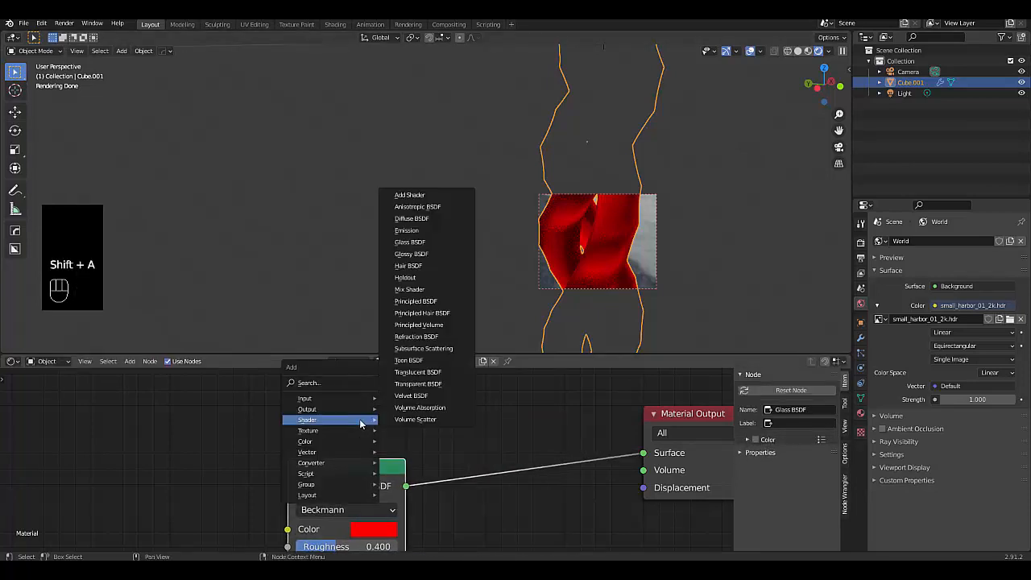
mouse_move(409, 289)
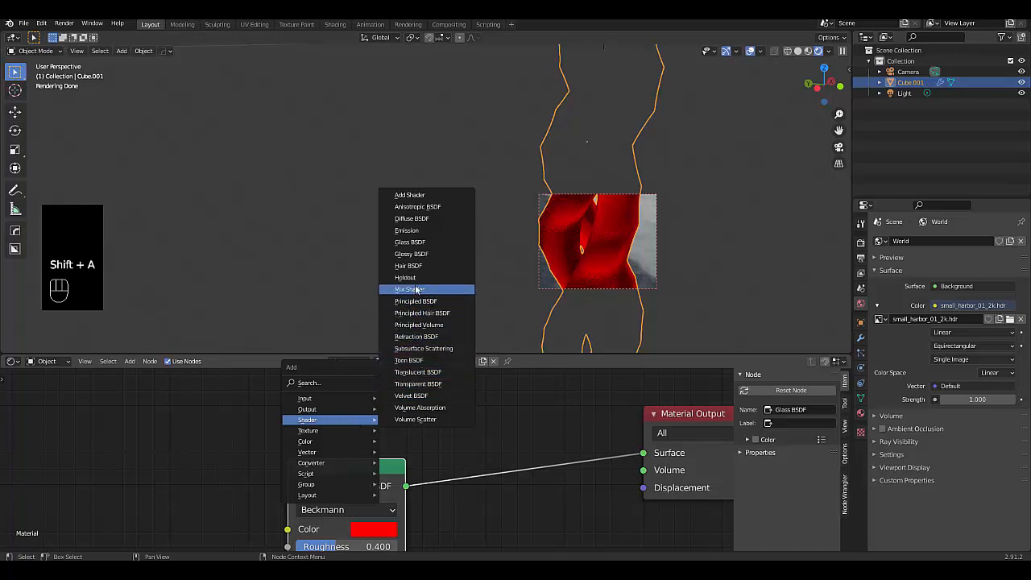
left_click(409, 290)
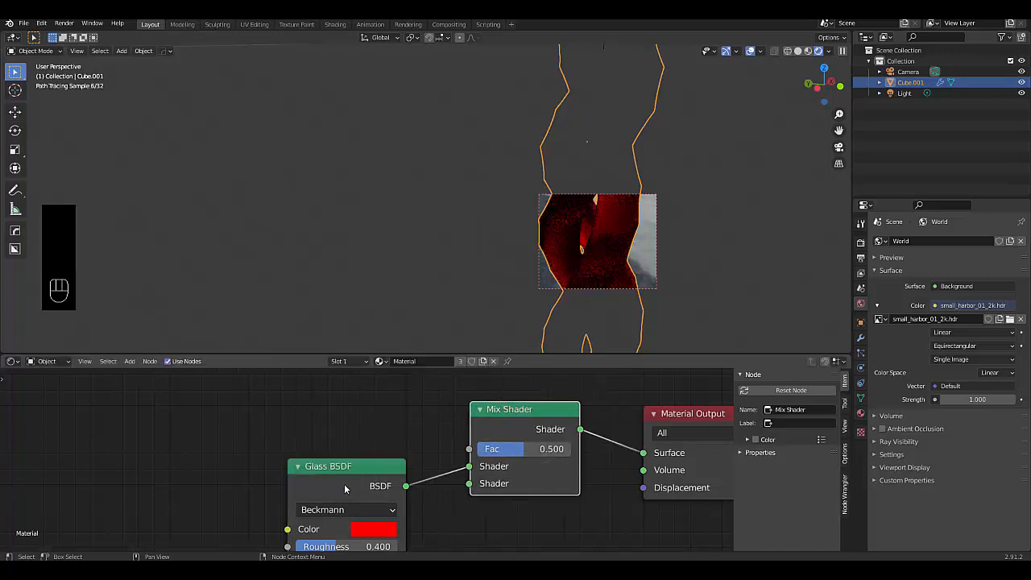
left_click_drag(329, 465, 304, 403)
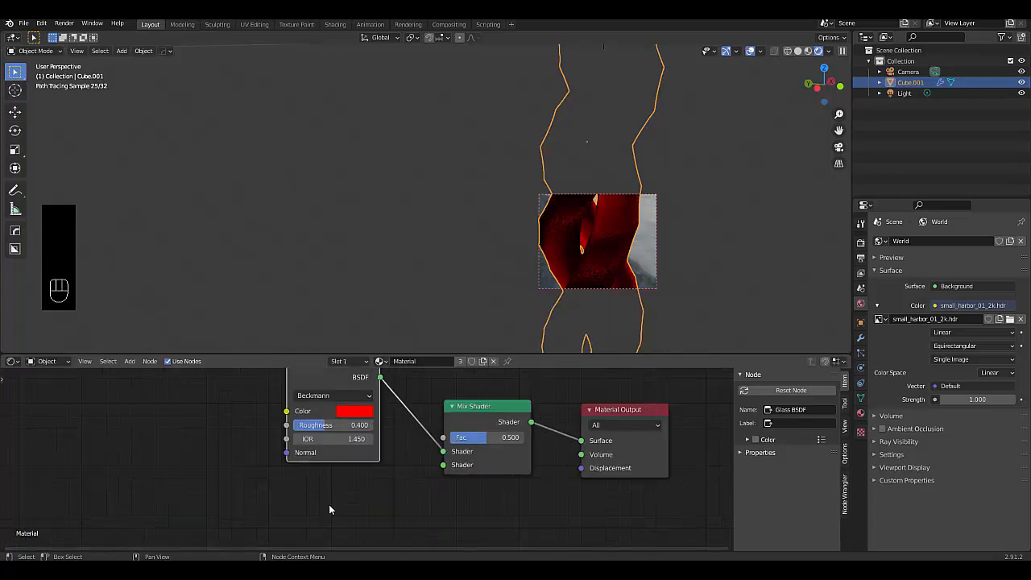
key("shift+a")
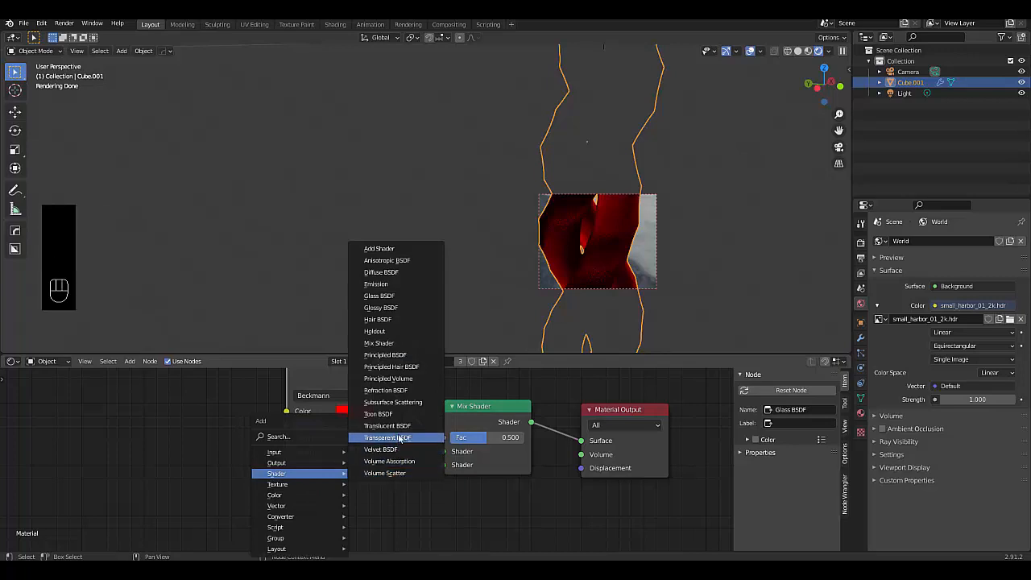
mouse_move(379, 414)
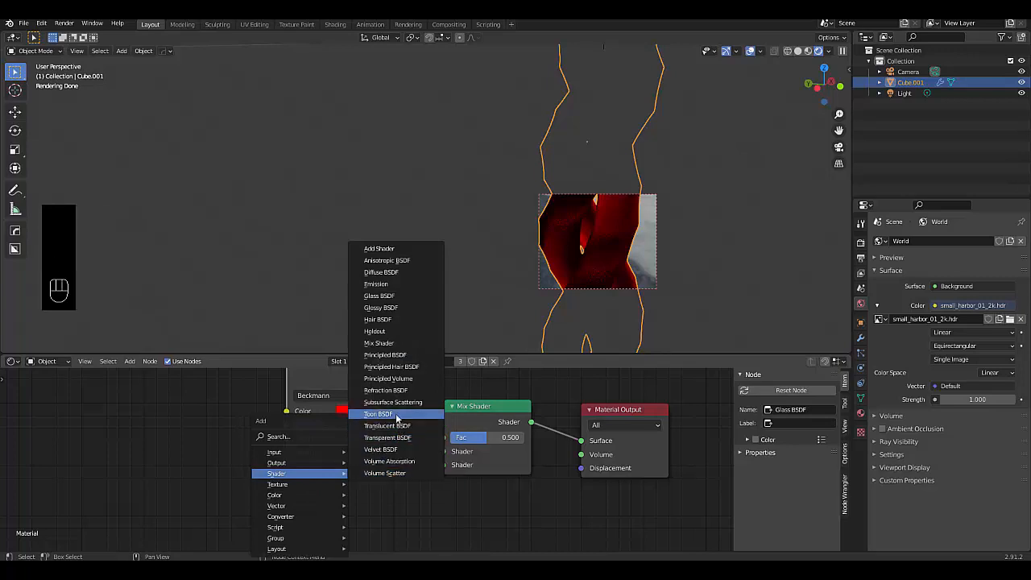
left_click(379, 414)
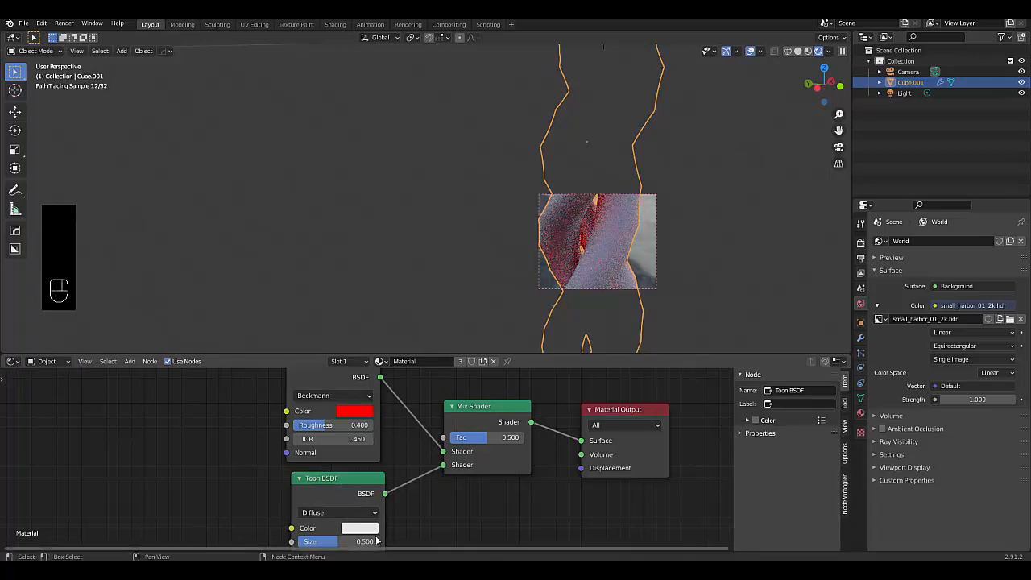
left_click(360, 527)
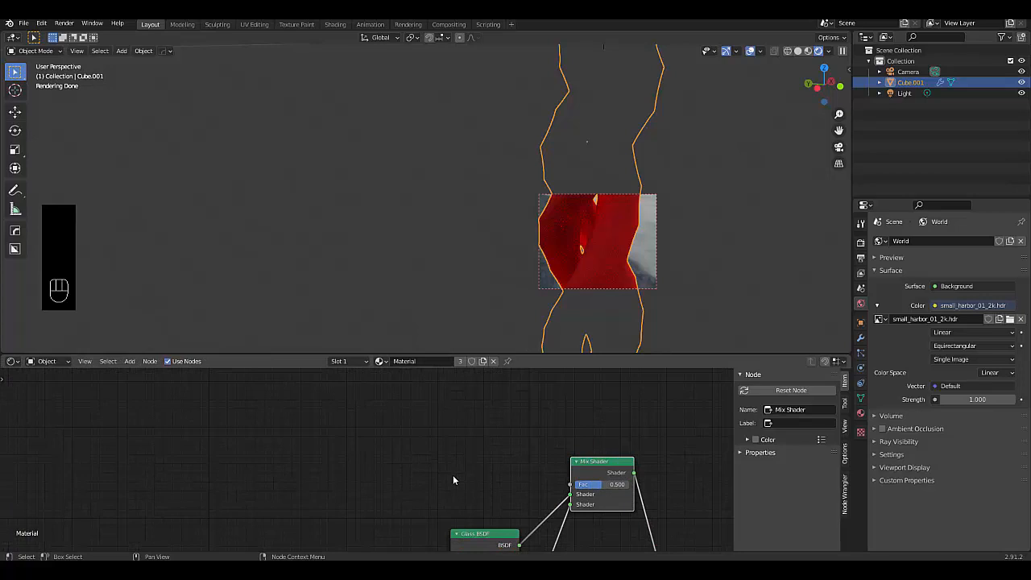
Add a Voronoi Texture node and set its distance metric to Manhattan.
key("shift+a")
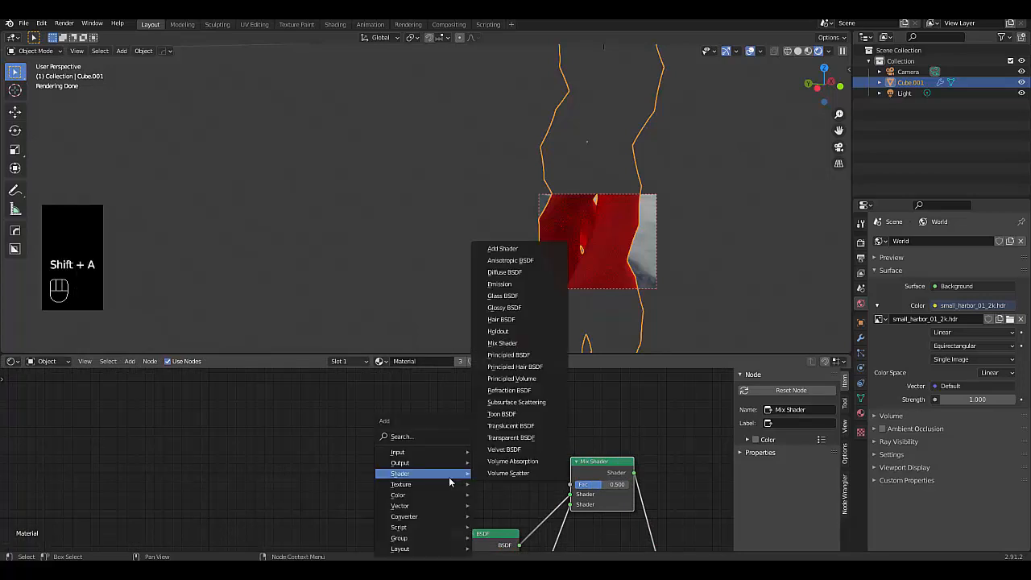
mouse_move(402, 484)
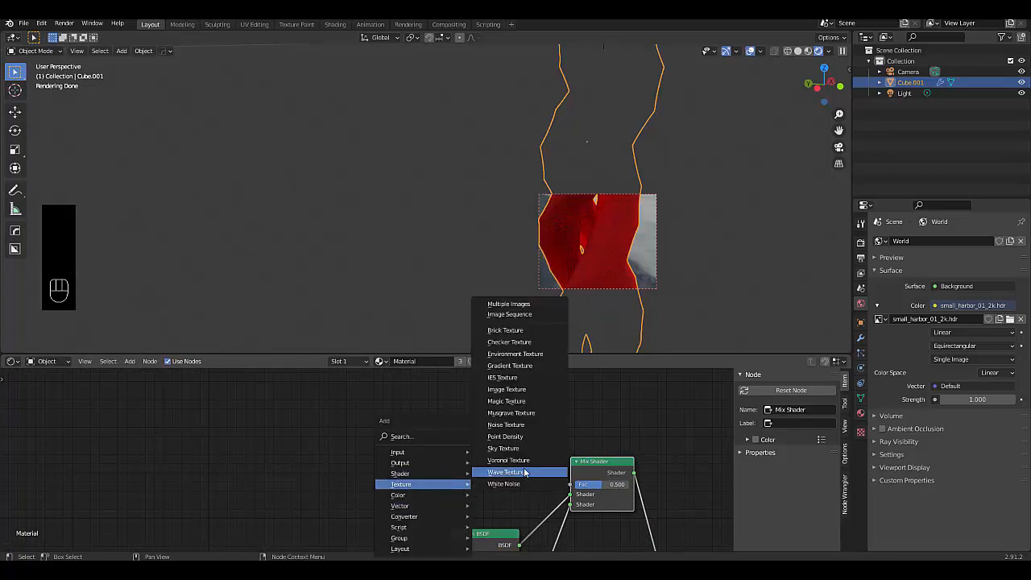
mouse_move(536, 365)
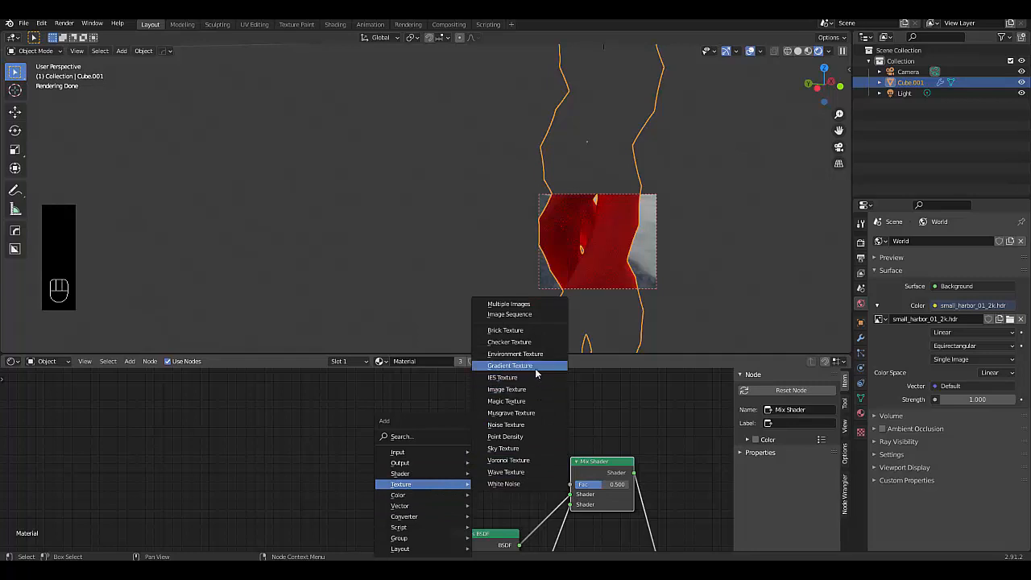
mouse_move(520, 460)
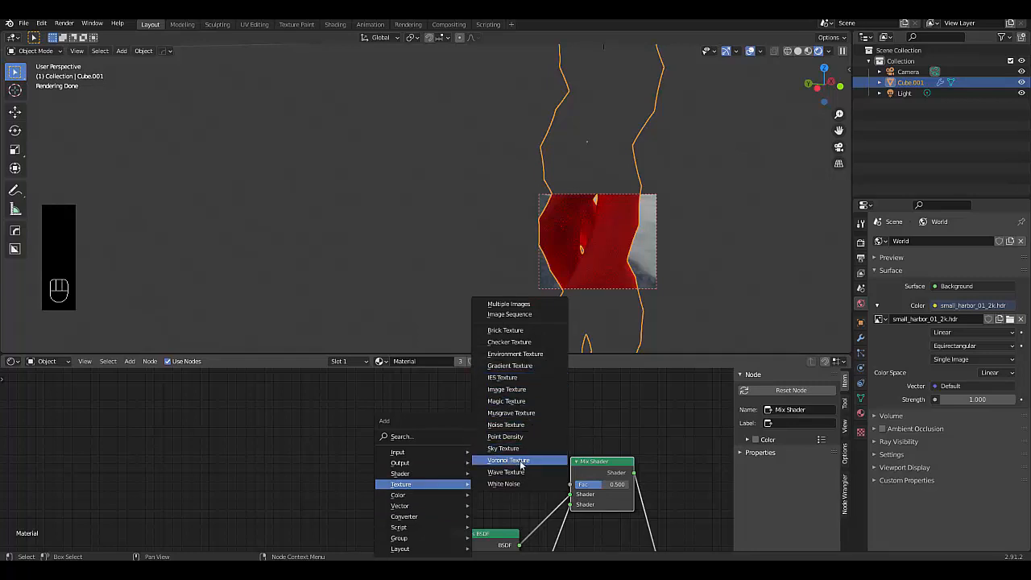
left_click(508, 460)
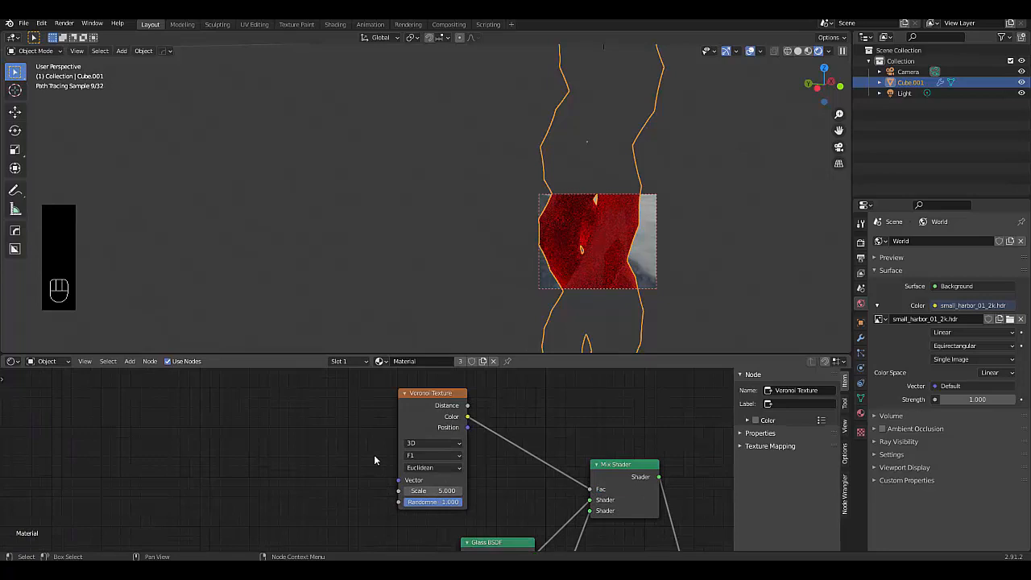
left_click(434, 456)
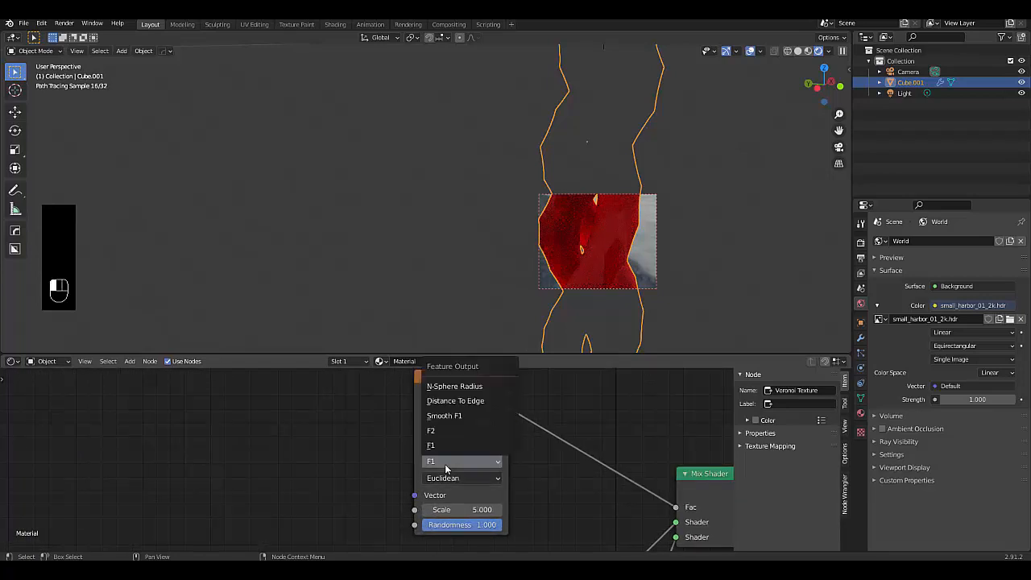
left_click(462, 478)
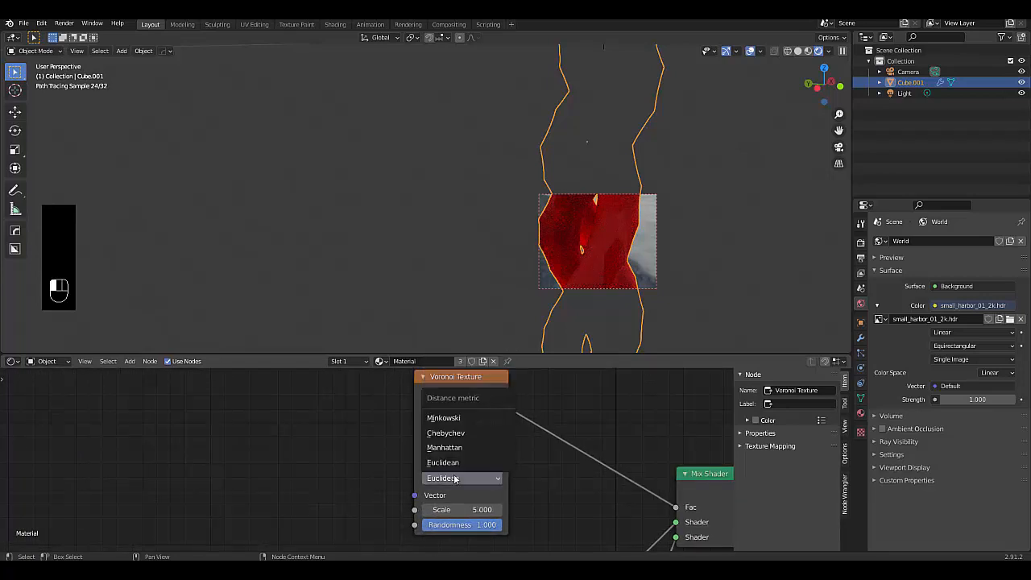
left_click(444, 447)
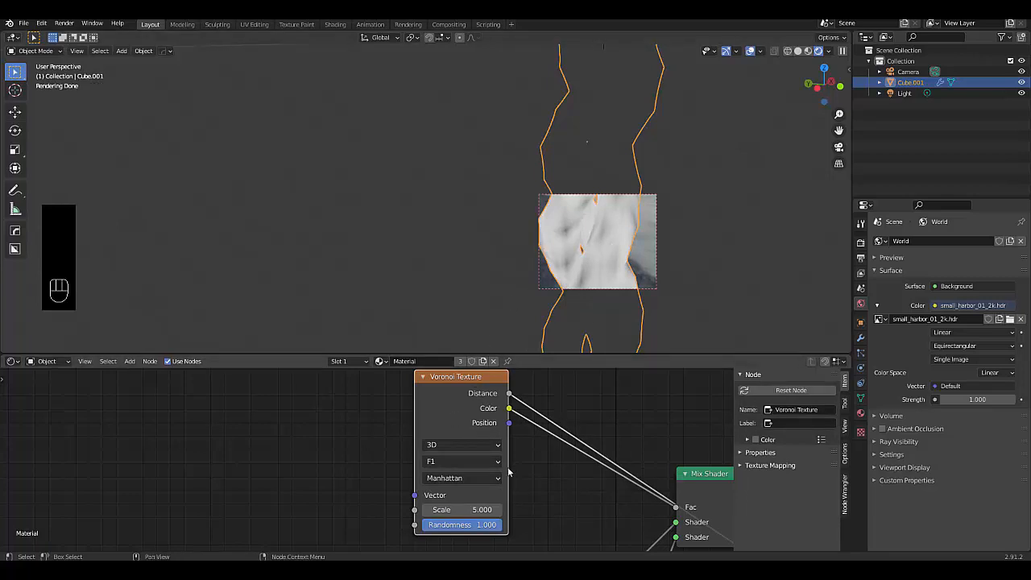
Switch the Voronoi Texture to 4D and raise its Scale to about 14.2.
left_click(463, 443)
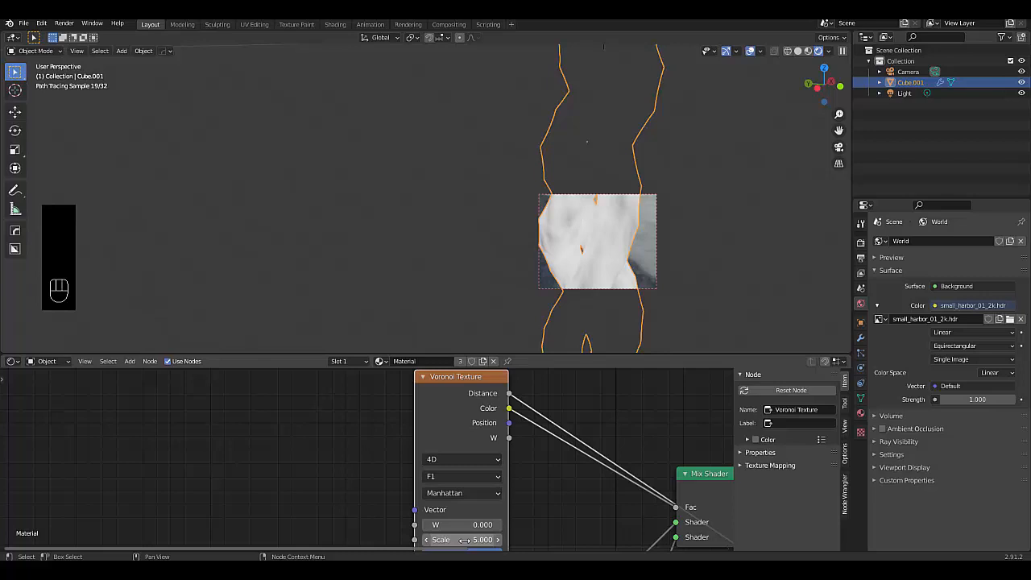
left_click_drag(451, 539, 476, 540)
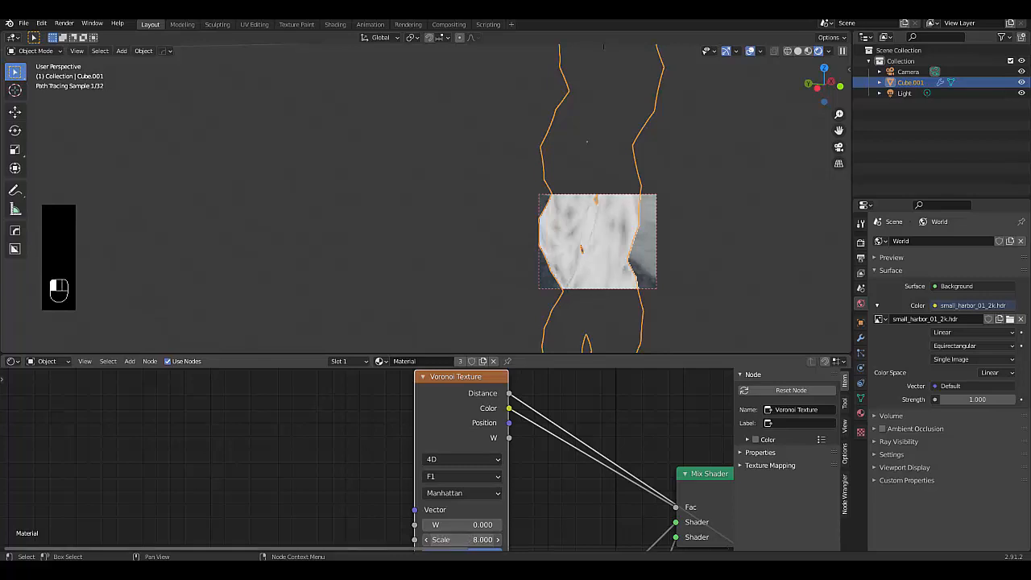
left_click_drag(463, 539, 499, 539)
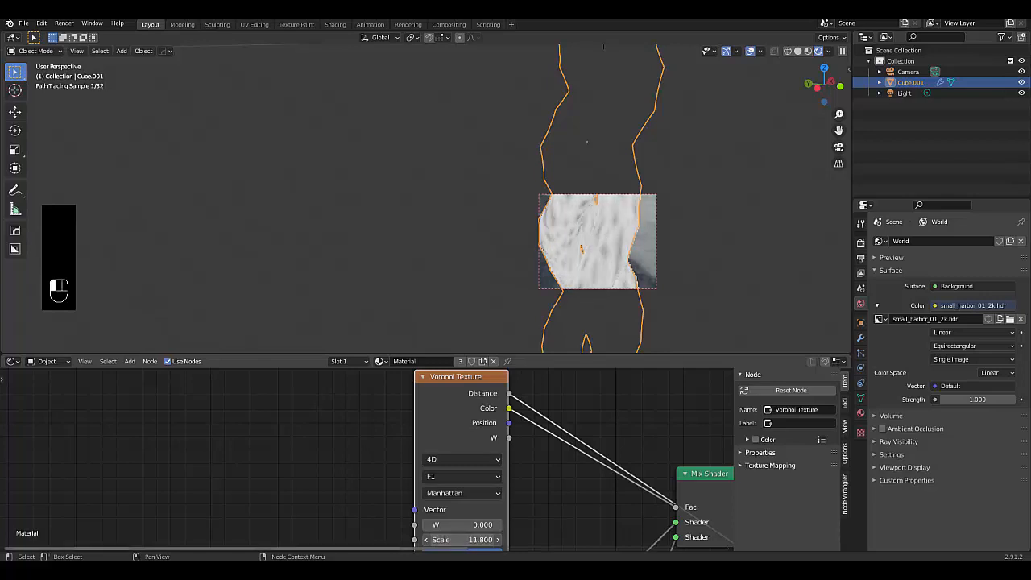
left_click_drag(468, 539, 487, 539)
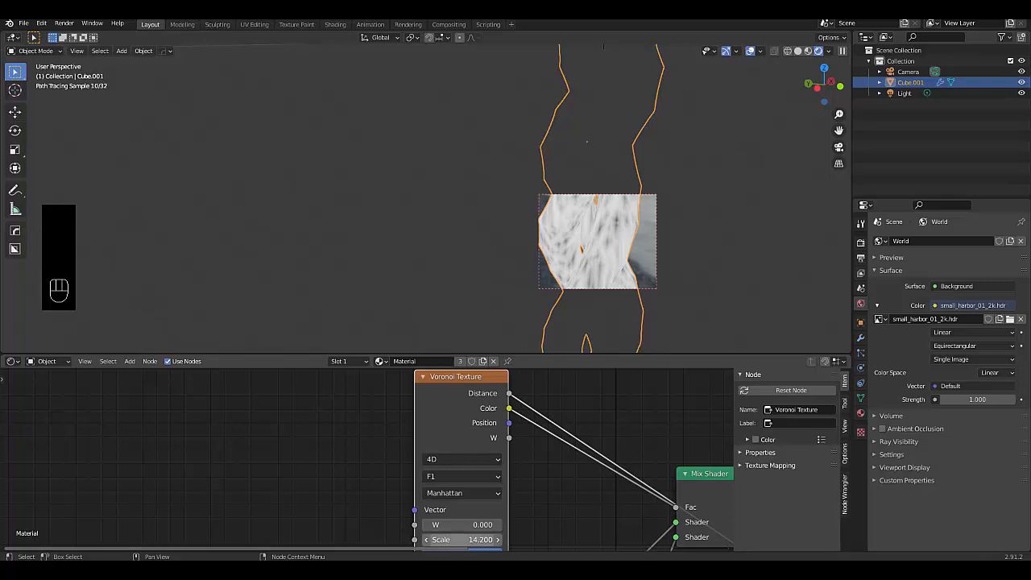